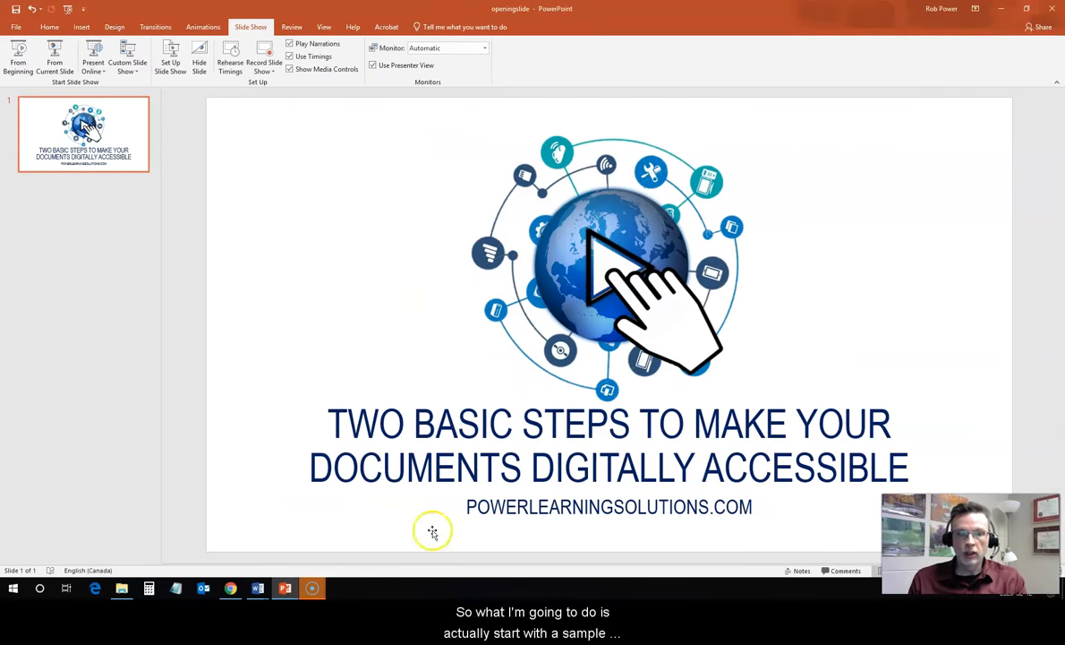
mouse_move(258, 587)
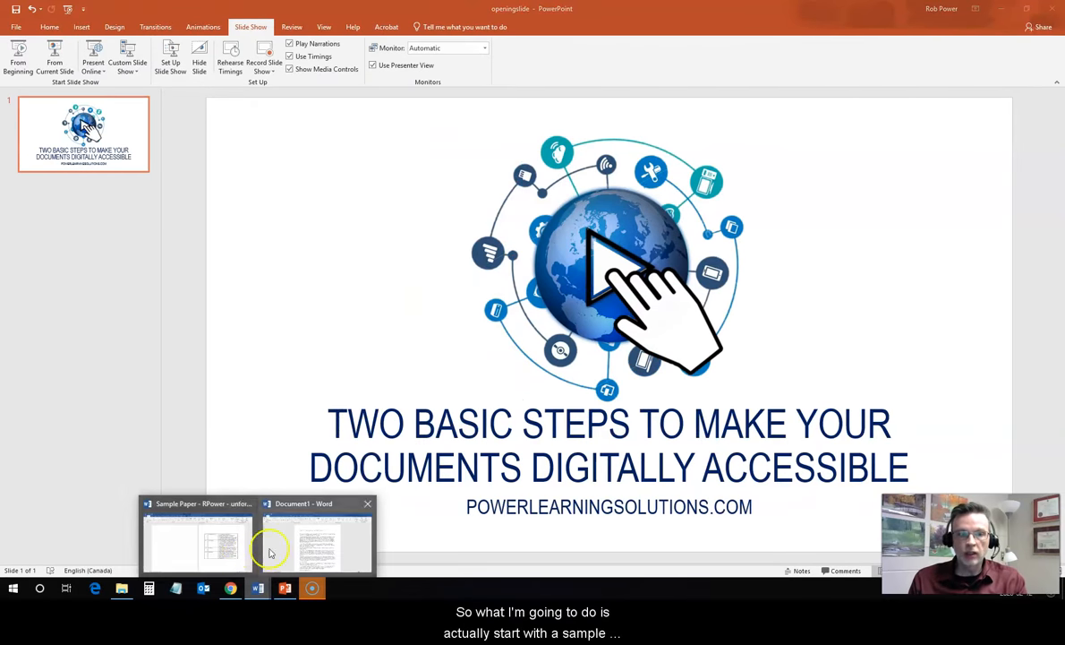
- Switch from the PowerPoint title slide to the Sample Paper document in Word
left_click(319, 537)
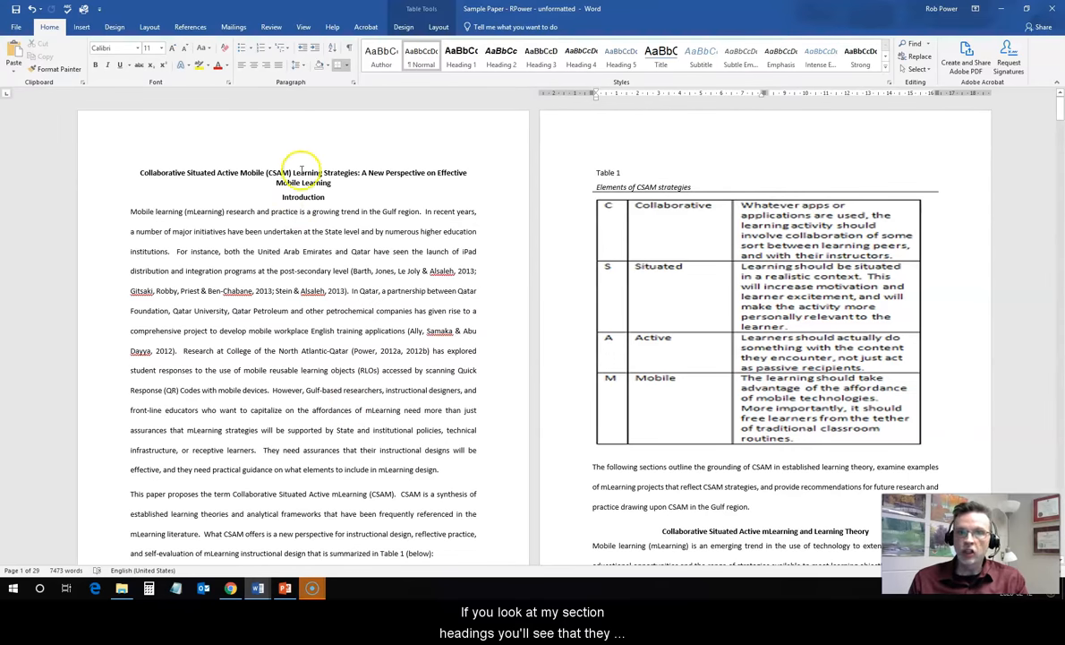
scroll("down", 3)
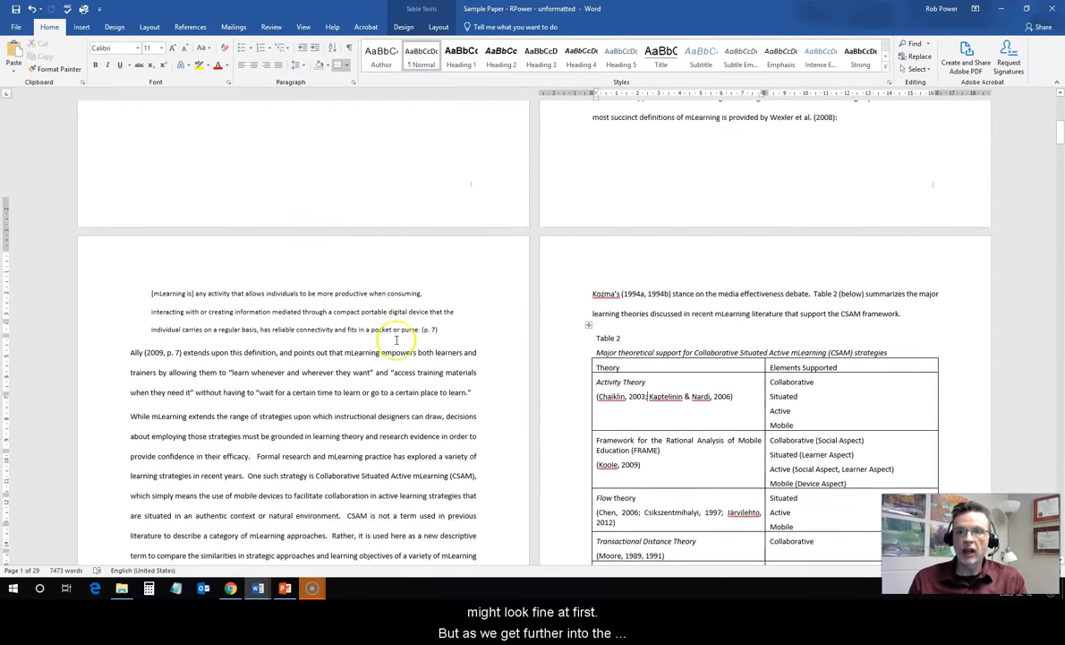
scroll("down", 3)
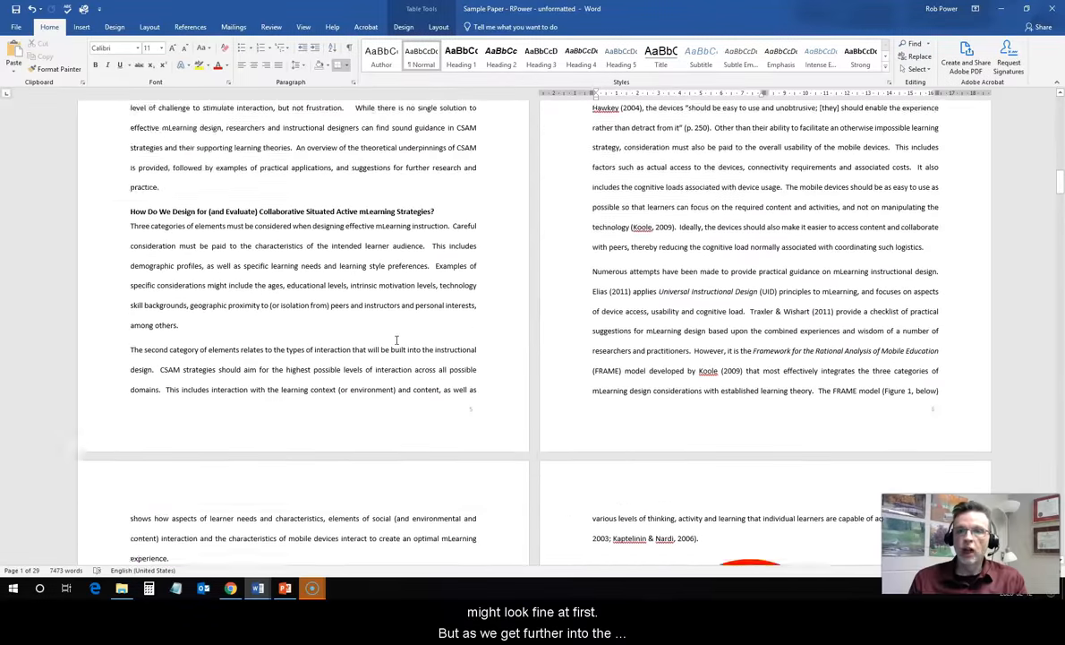
scroll("down", 3)
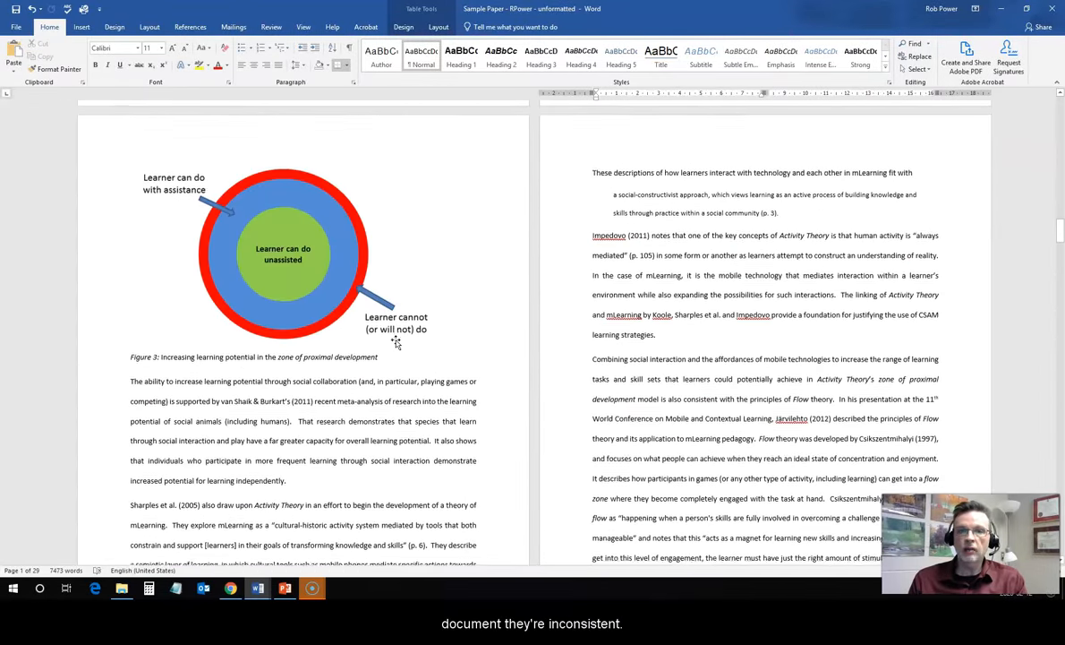
scroll("down", 3)
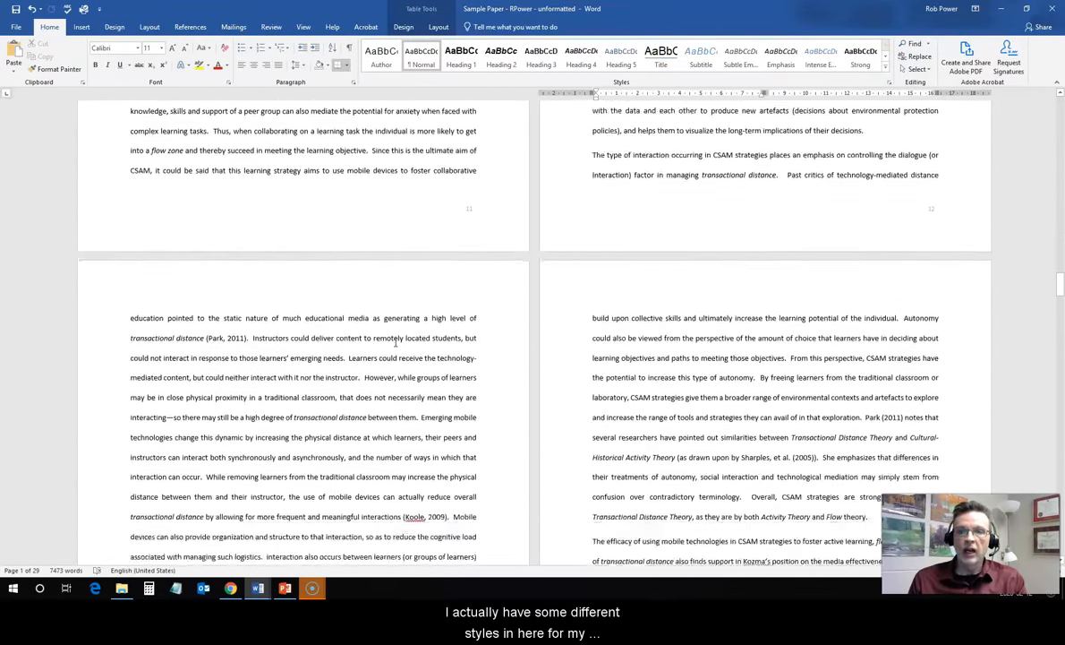
scroll("down", 3)
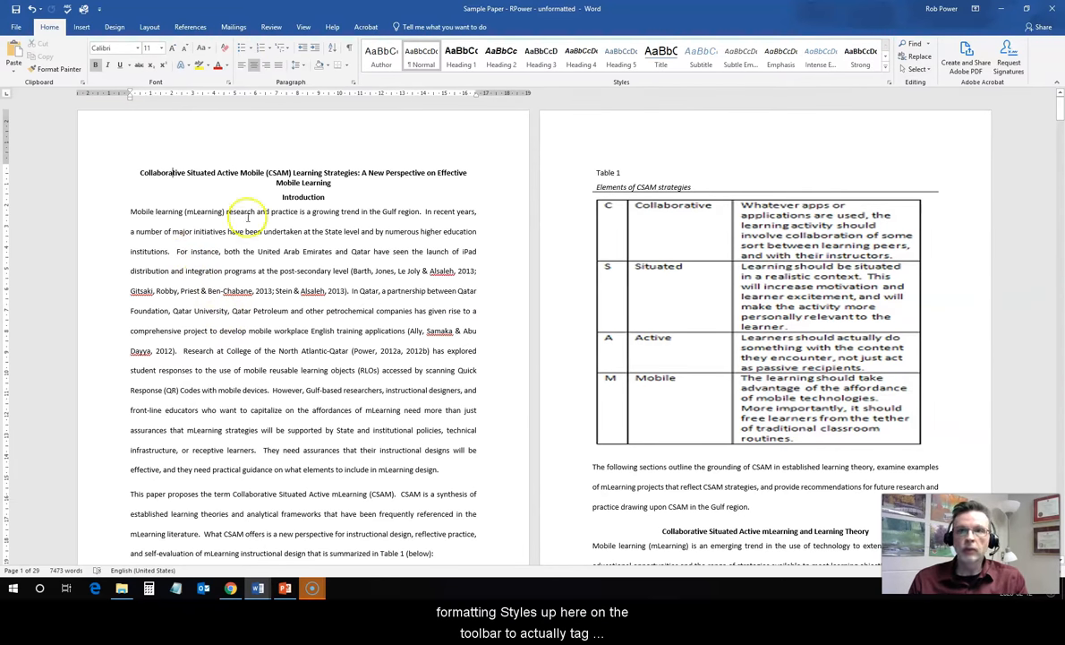
mouse_move(861, 50)
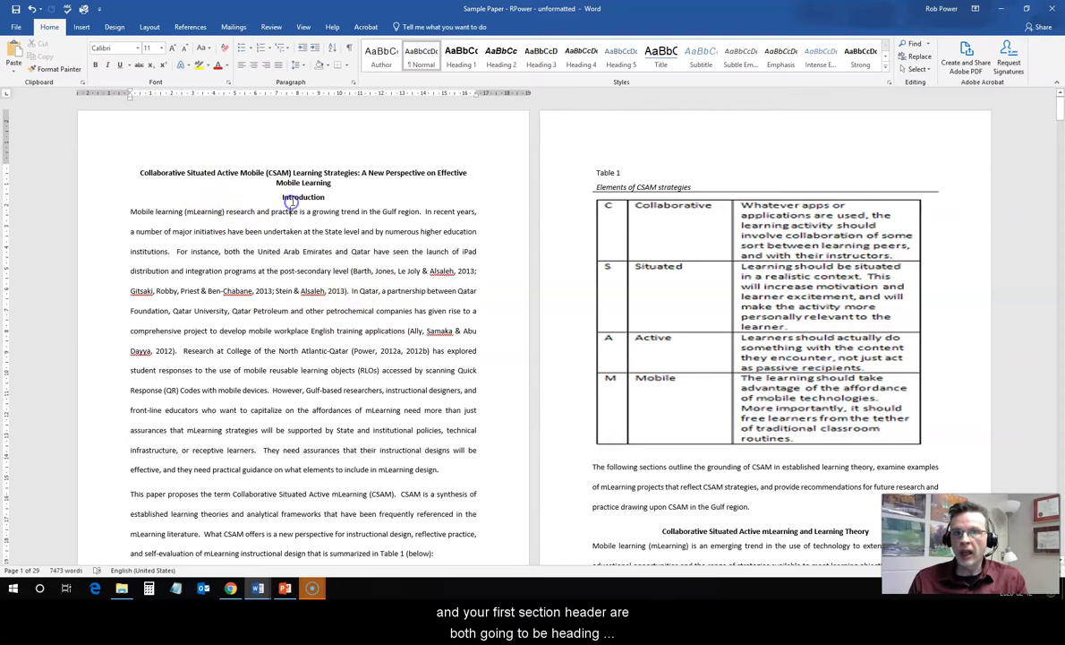
mouse_move(286, 258)
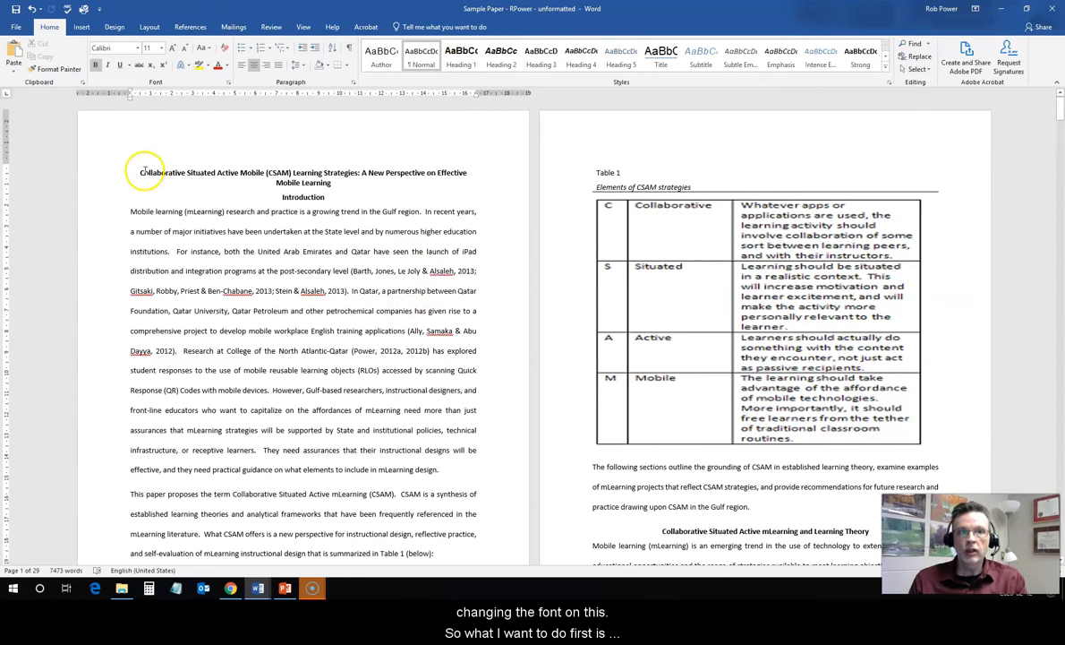
- Select the paper's title and update Heading 1 to match its centred, bold formatting
left_click_drag(139, 172, 331, 183)
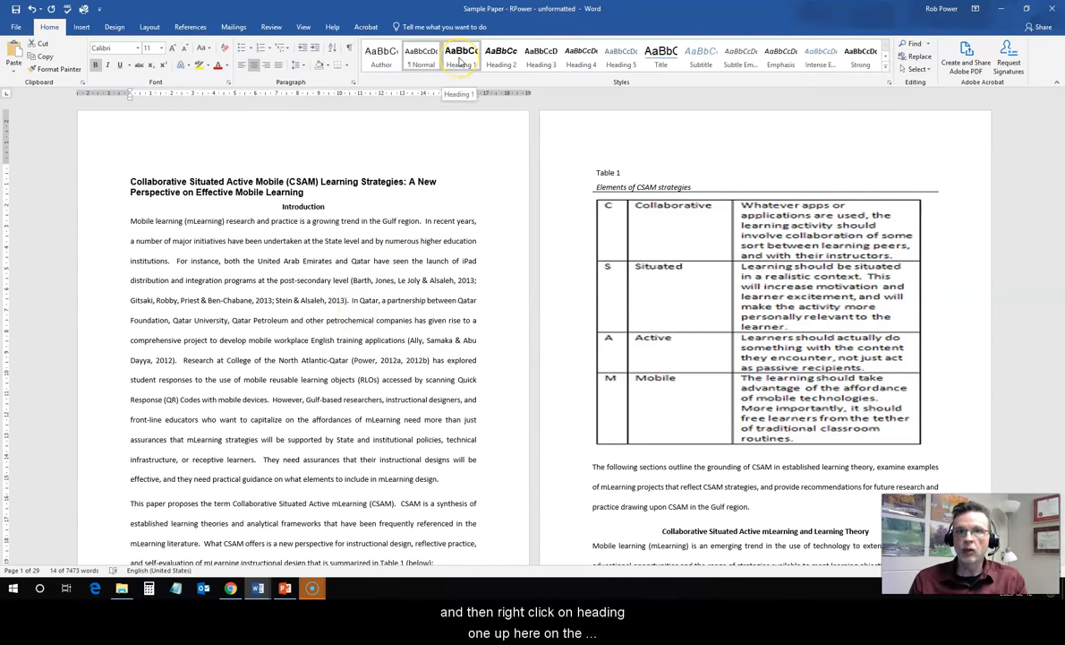
right_click(462, 56)
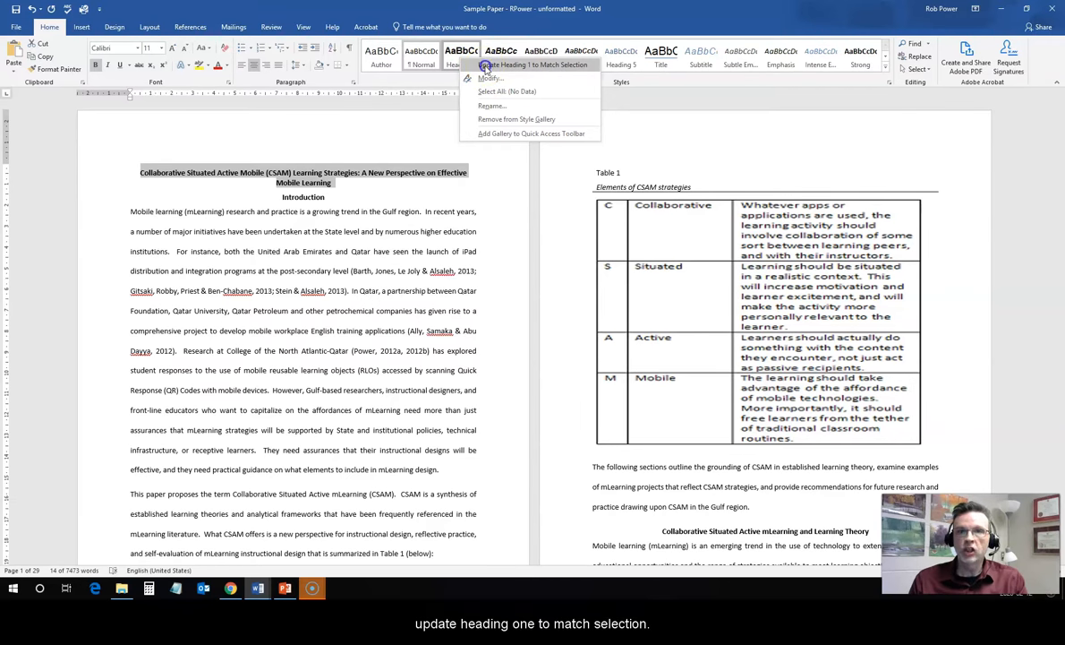
left_click(530, 64)
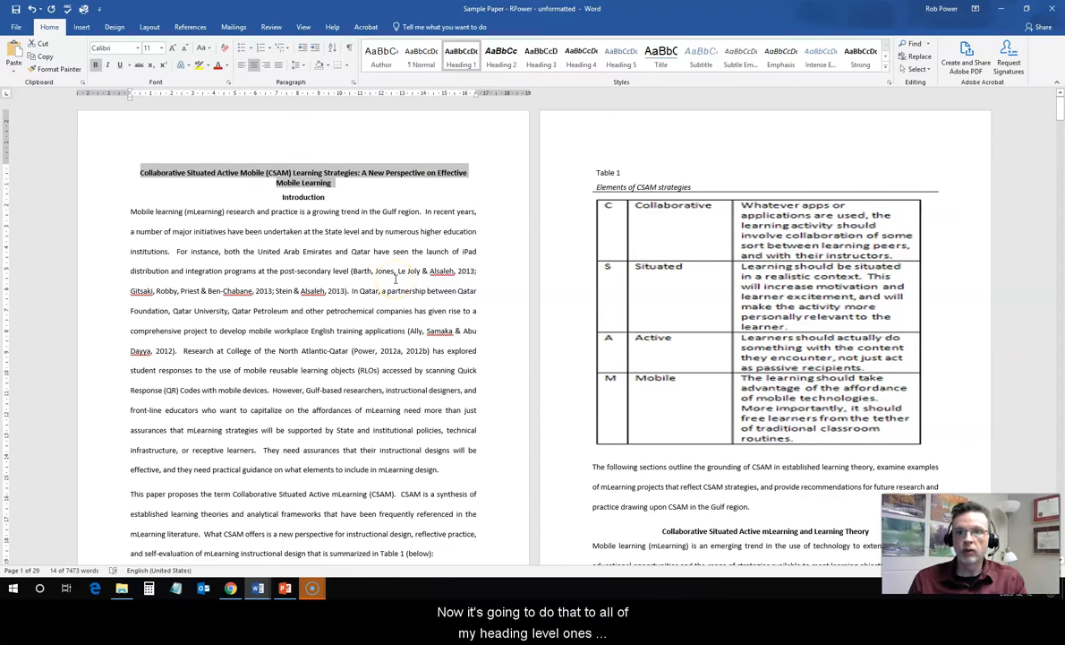
mouse_move(361, 304)
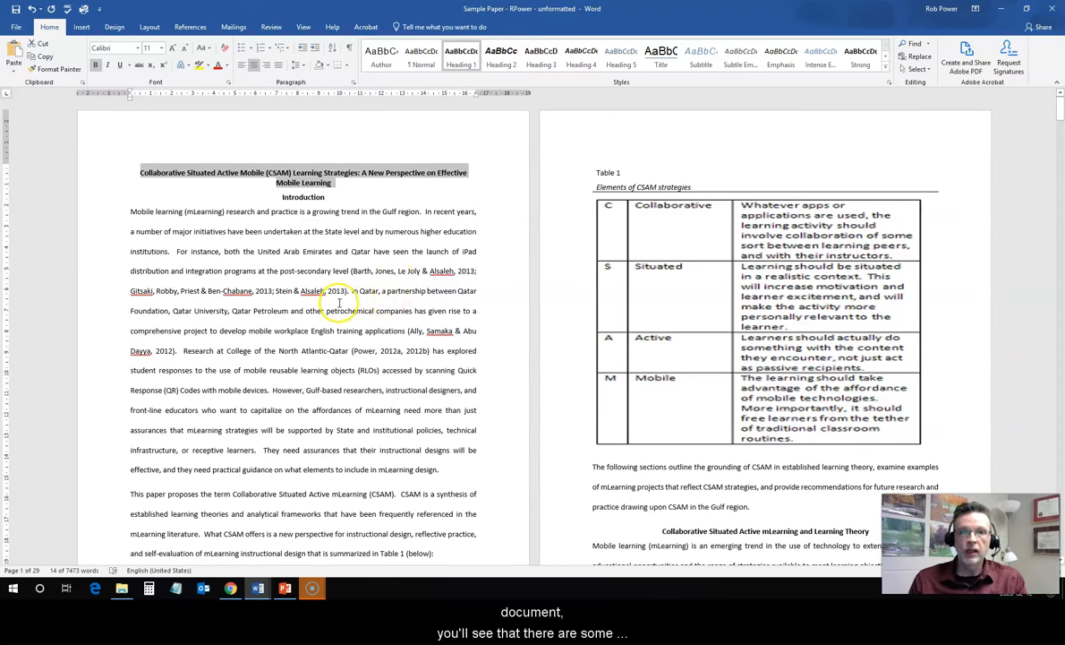
scroll("down", 3)
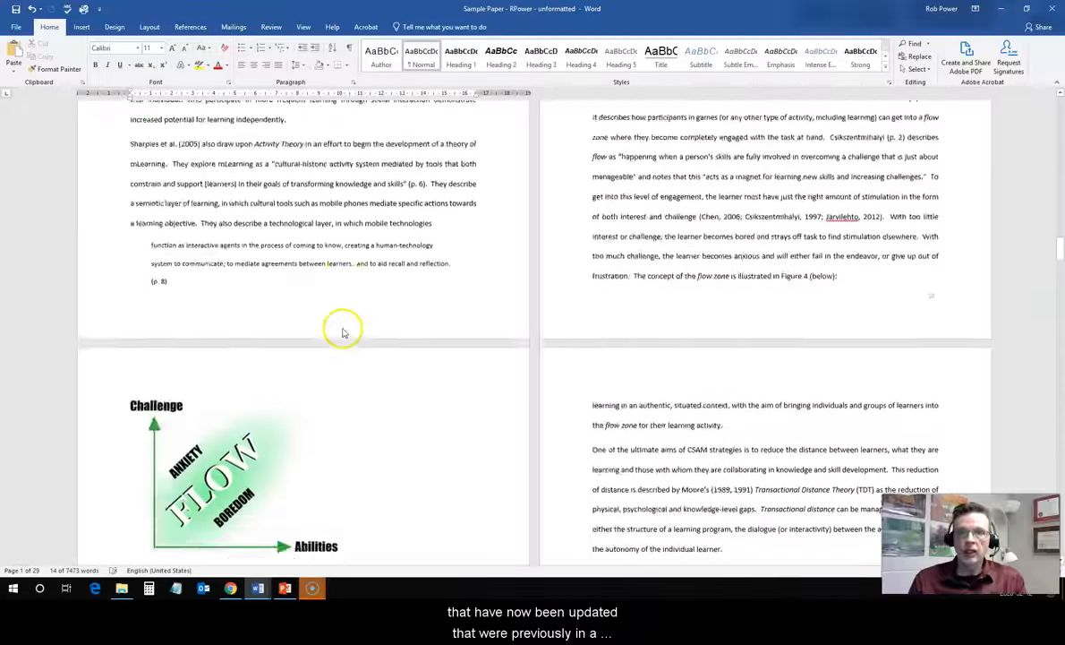
scroll("down", 3)
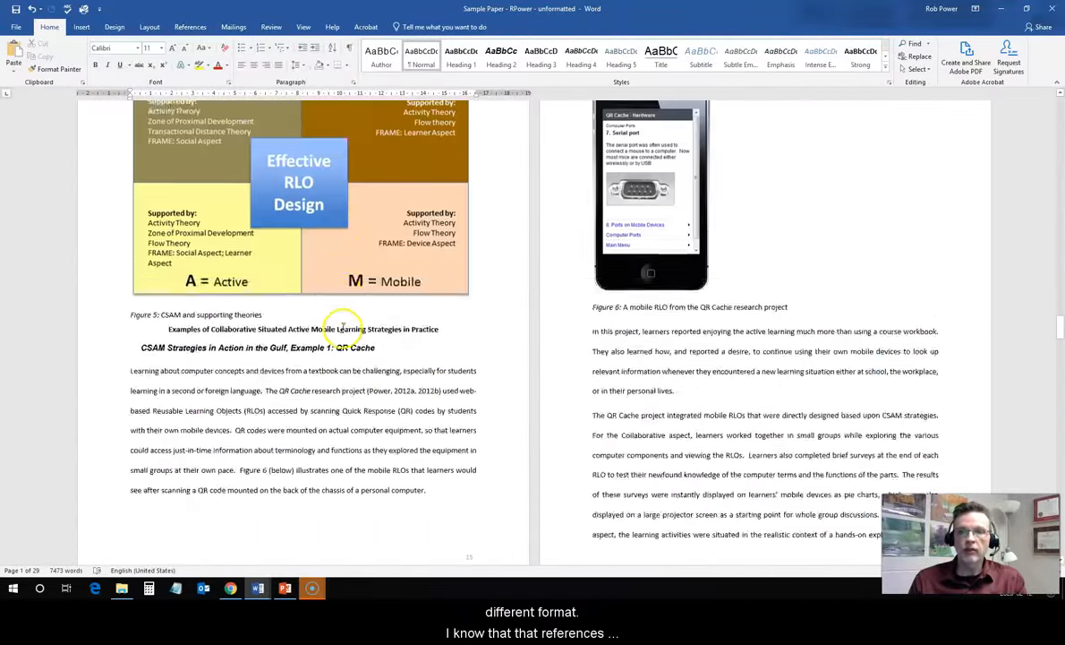
scroll("down", 3)
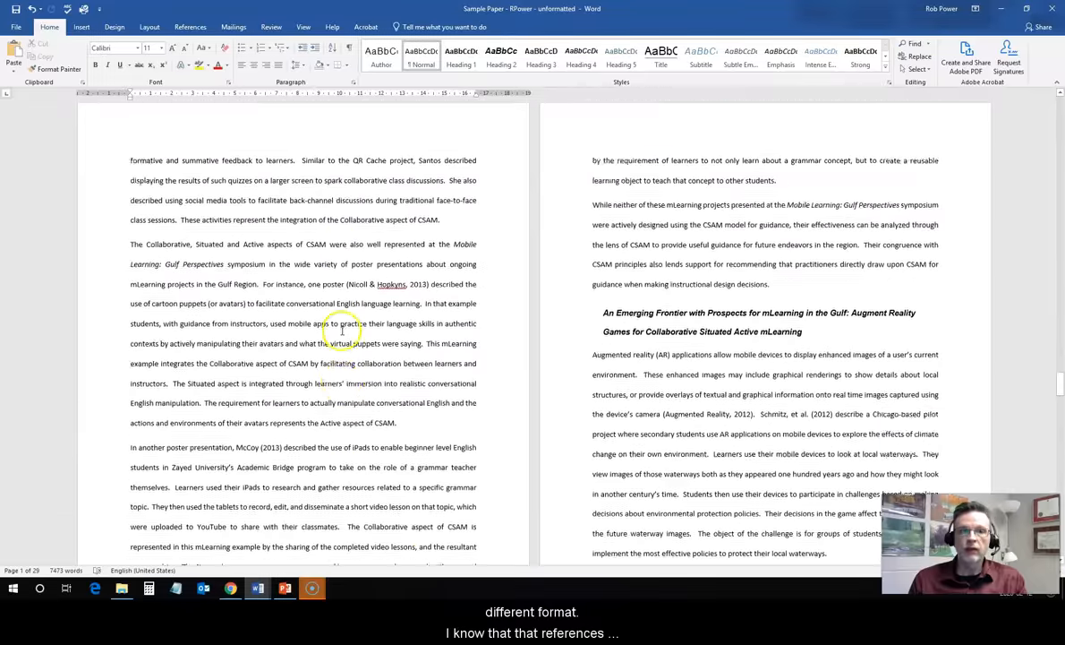
scroll("down", 3)
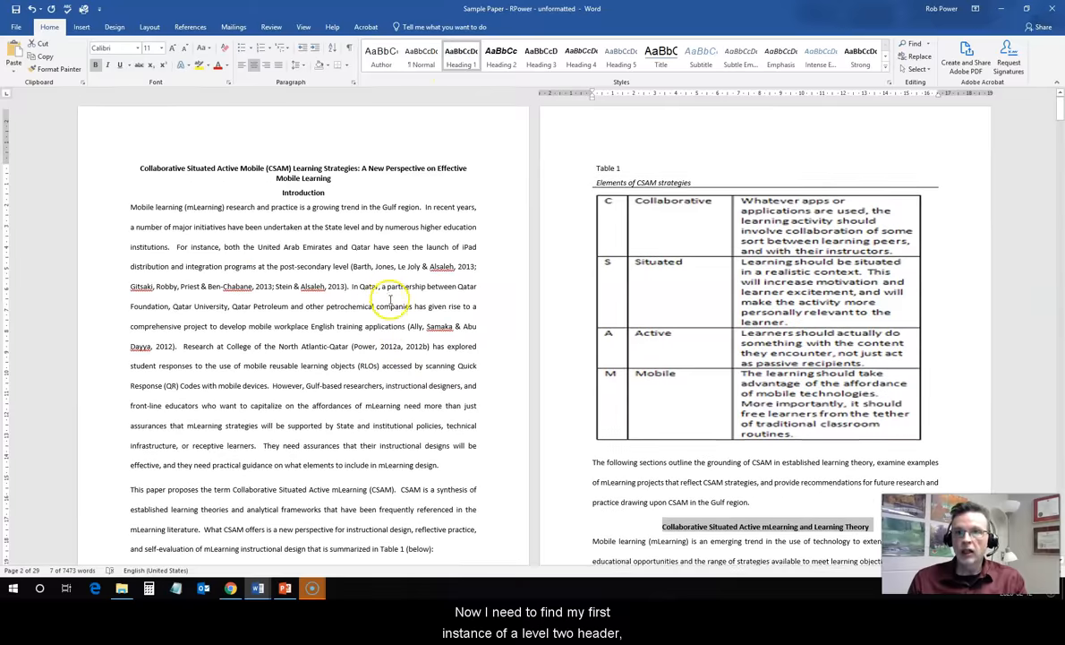
- Update Heading 2 to match the 'designing and evaluating CSAM strategies' section heading
scroll("down", 3)
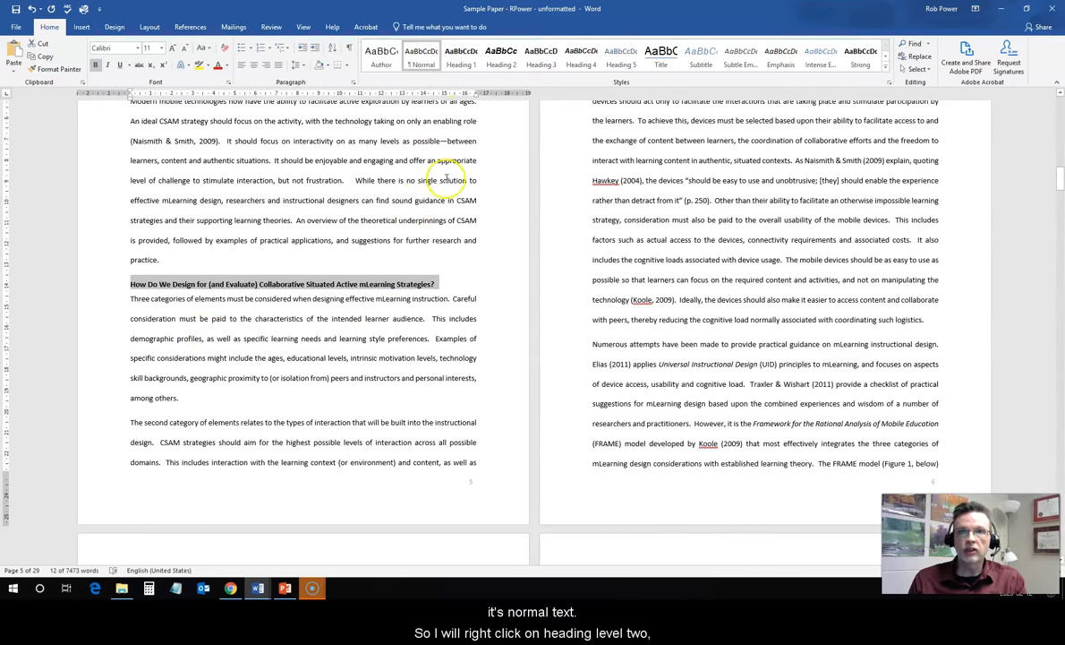
left_click(501, 55)
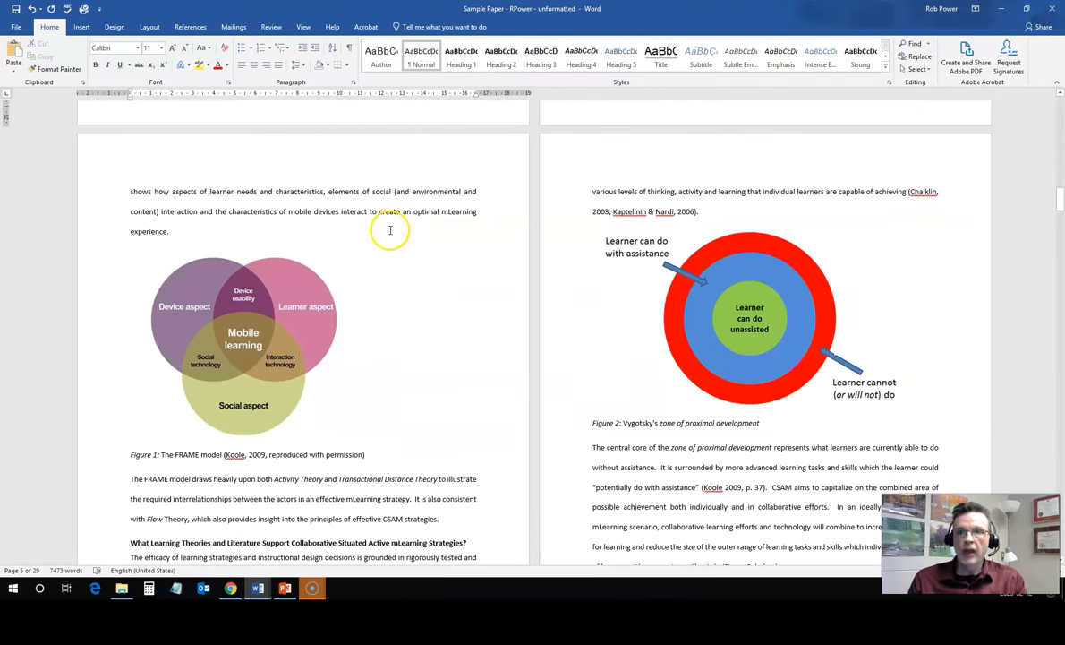
- Scroll through the later sections and back to the introduction page with Table 1
scroll("down", 3)
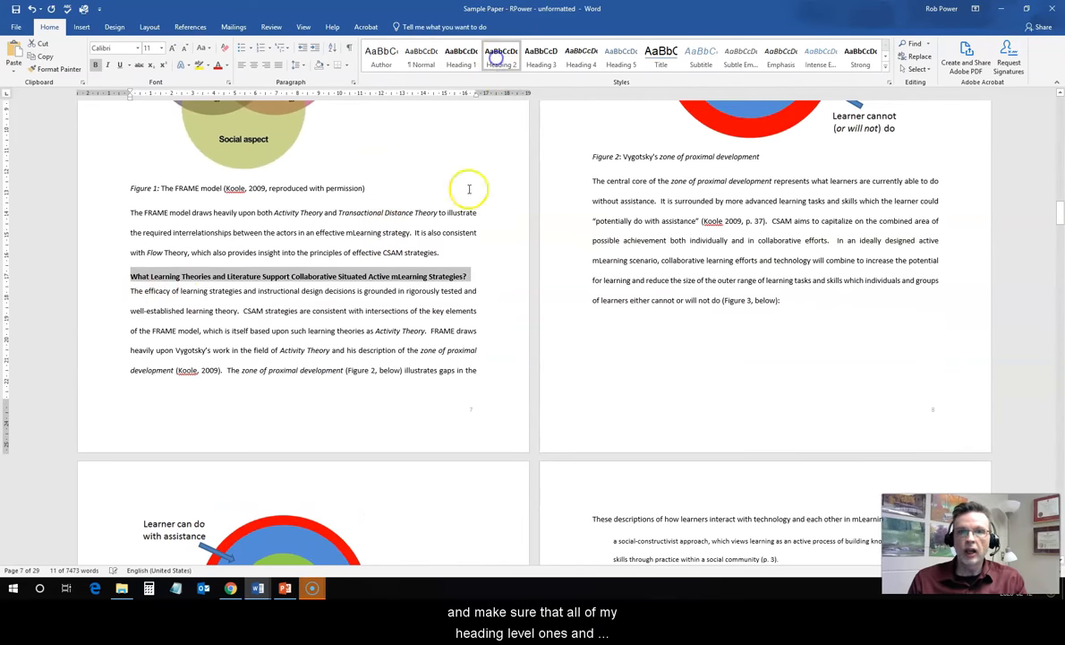
scroll("down", 3)
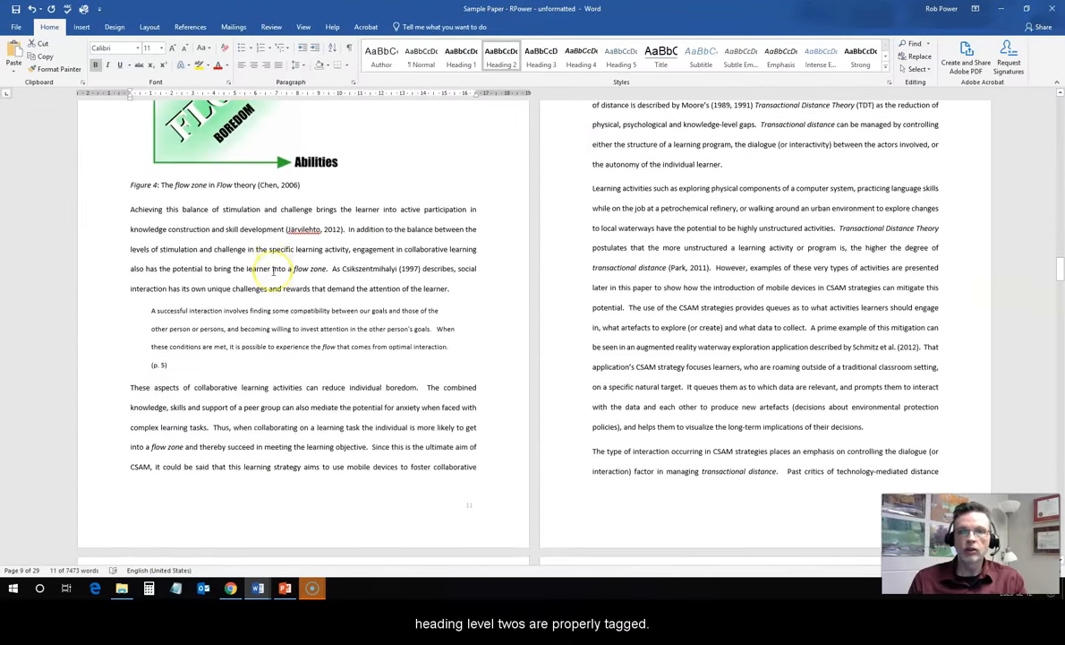
scroll("down", 3)
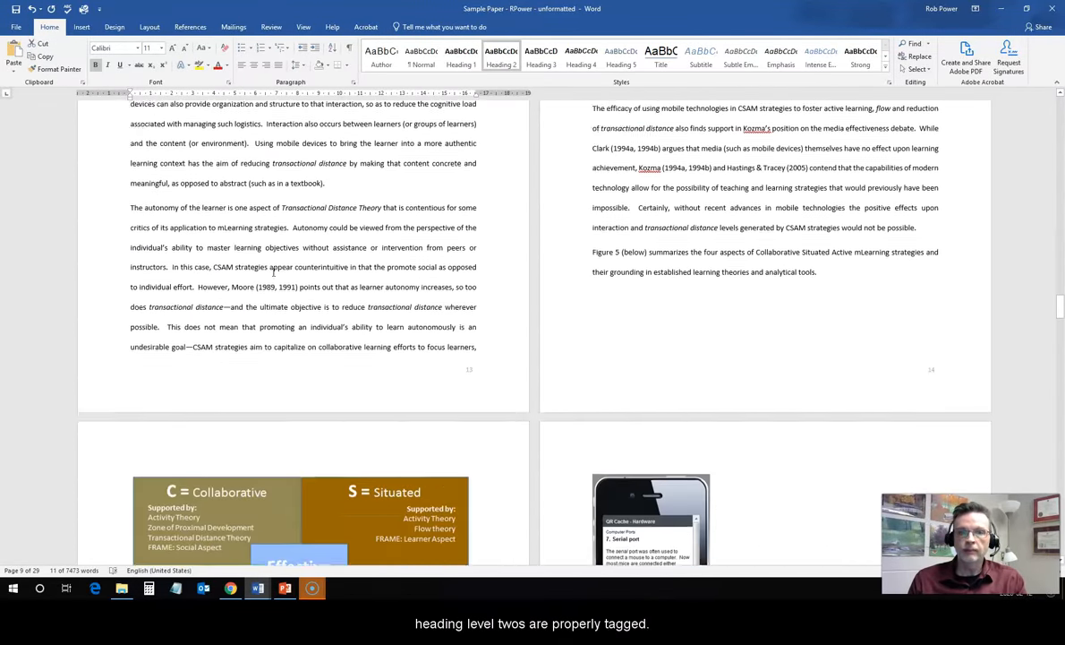
scroll("down", 3)
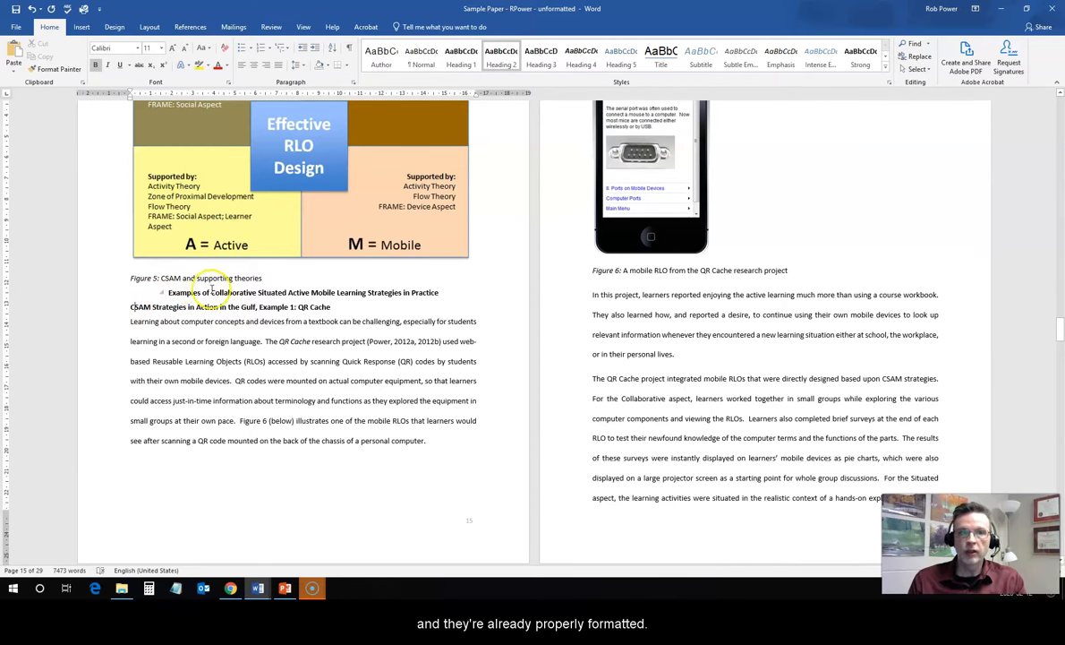
scroll("down", 3)
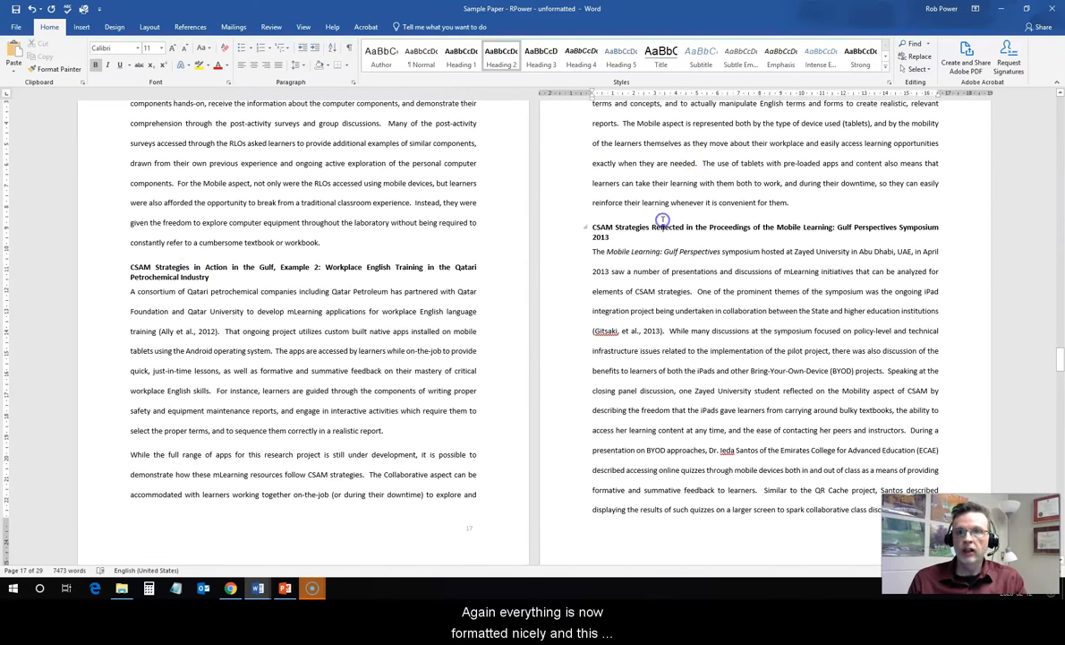
scroll("down", 3)
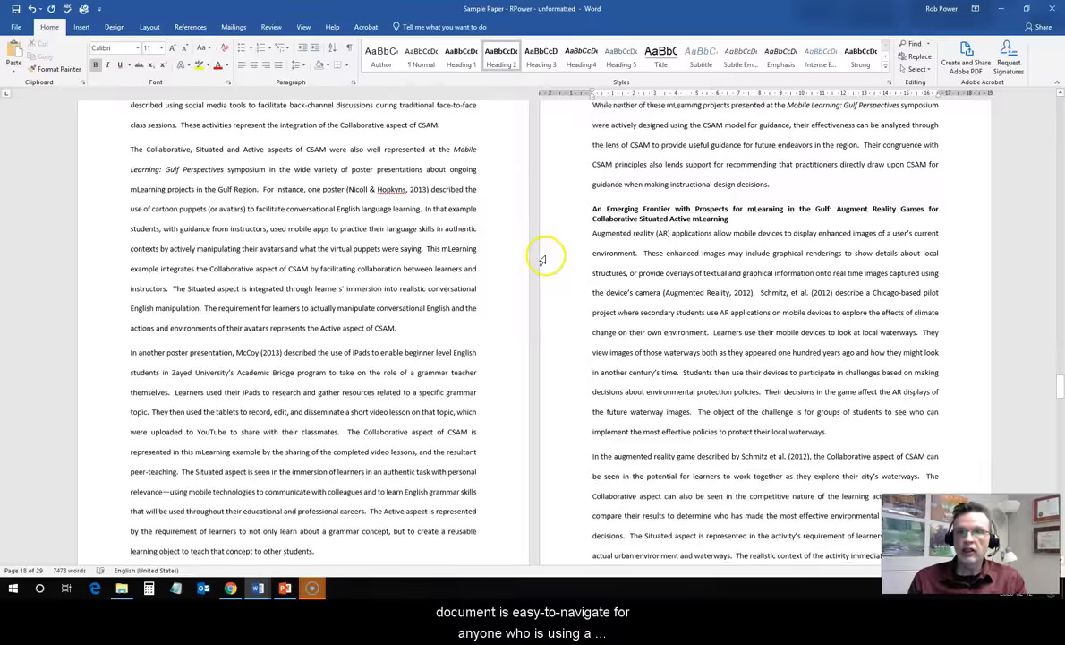
scroll("down", 3)
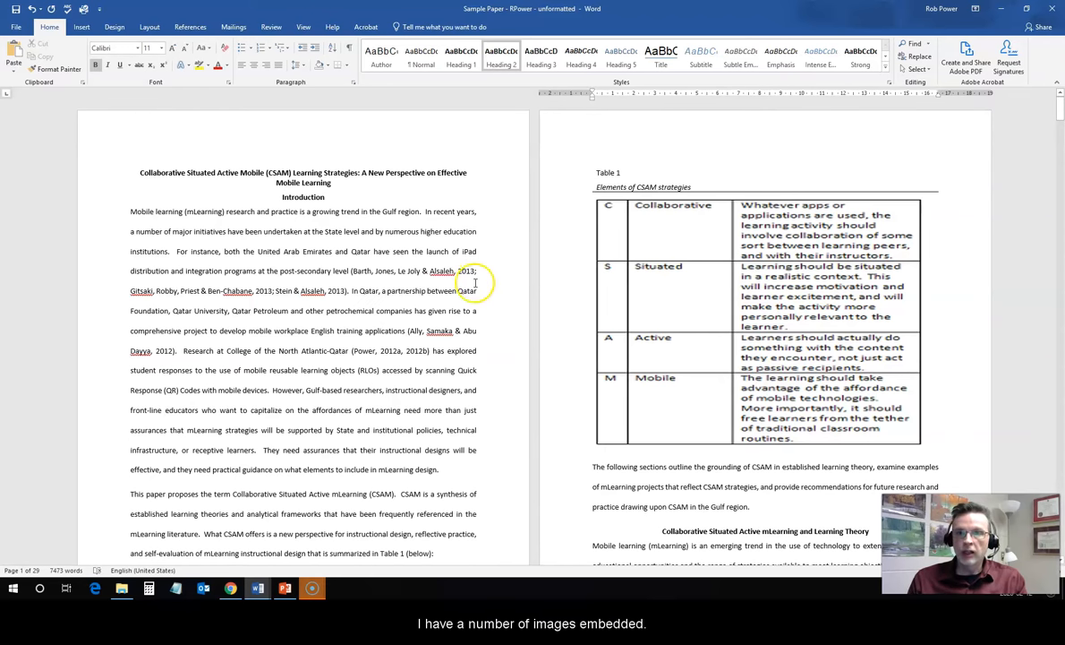
- Select the embedded Table 1 image of CSAM strategies
left_click(706, 215)
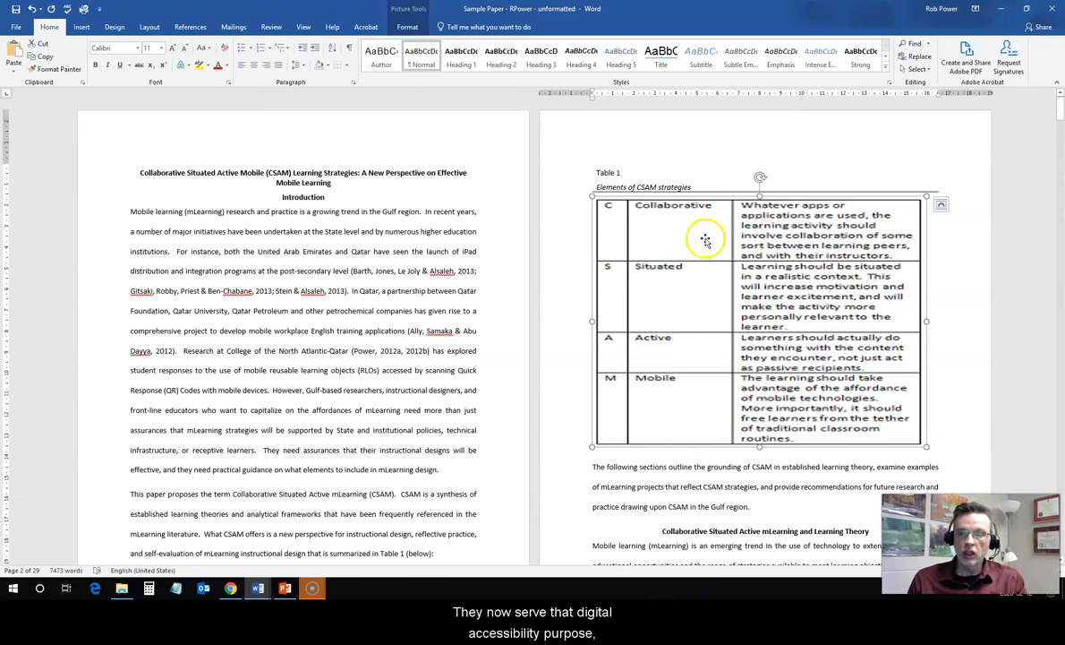
mouse_move(695, 286)
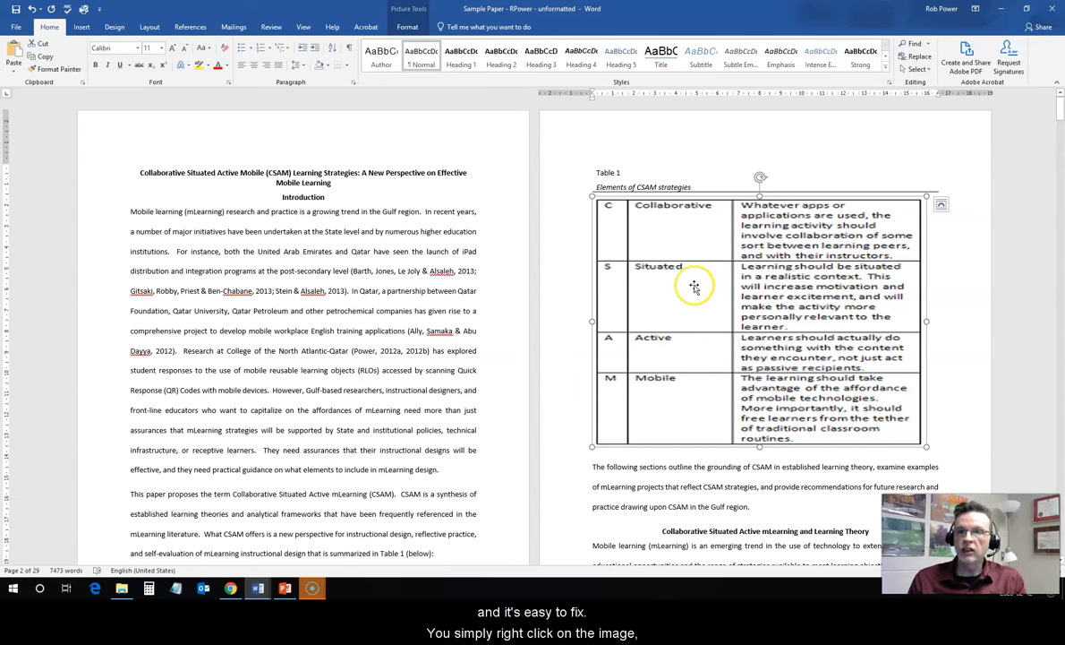
- Give the Table 1 image alt text: 'This table lists questions for the four CSAM framework categories.'
right_click(695, 287)
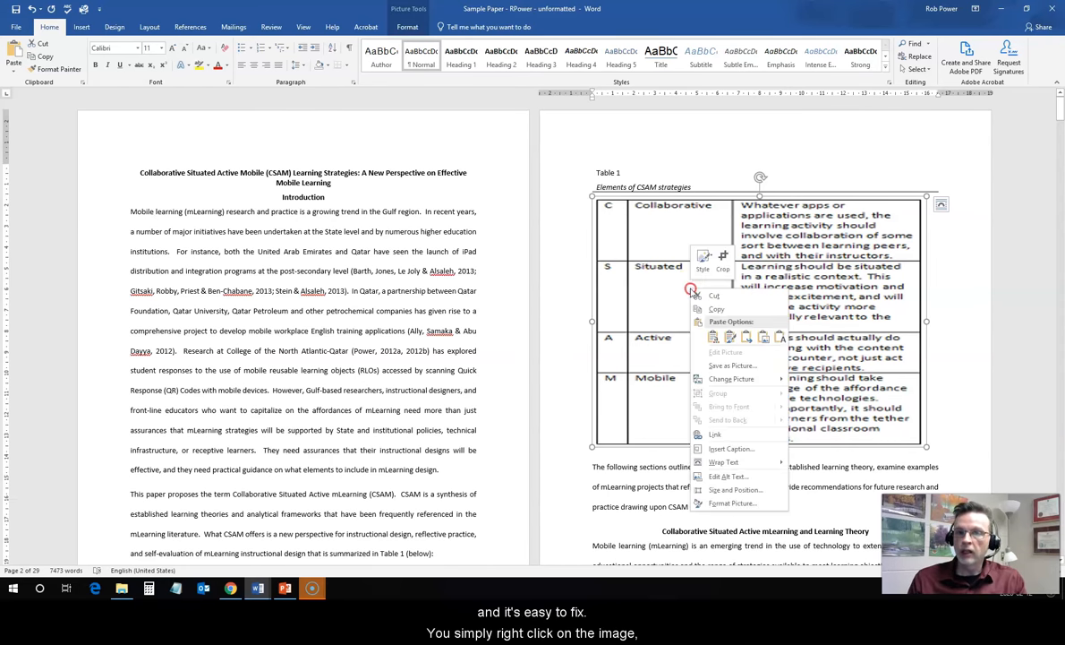
mouse_move(730, 476)
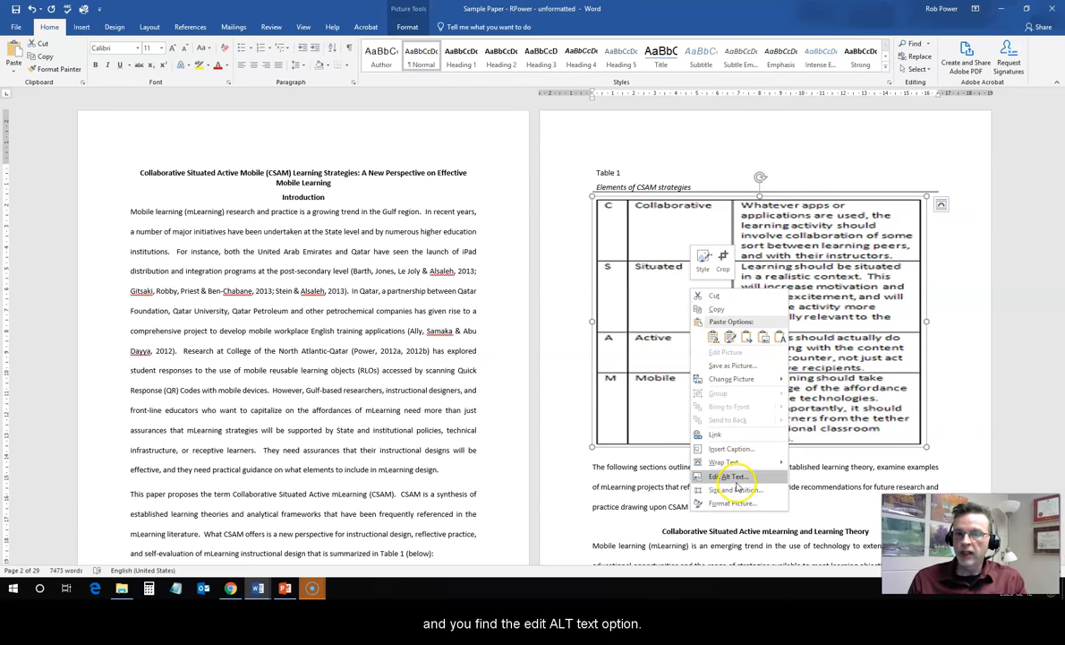
left_click(732, 476)
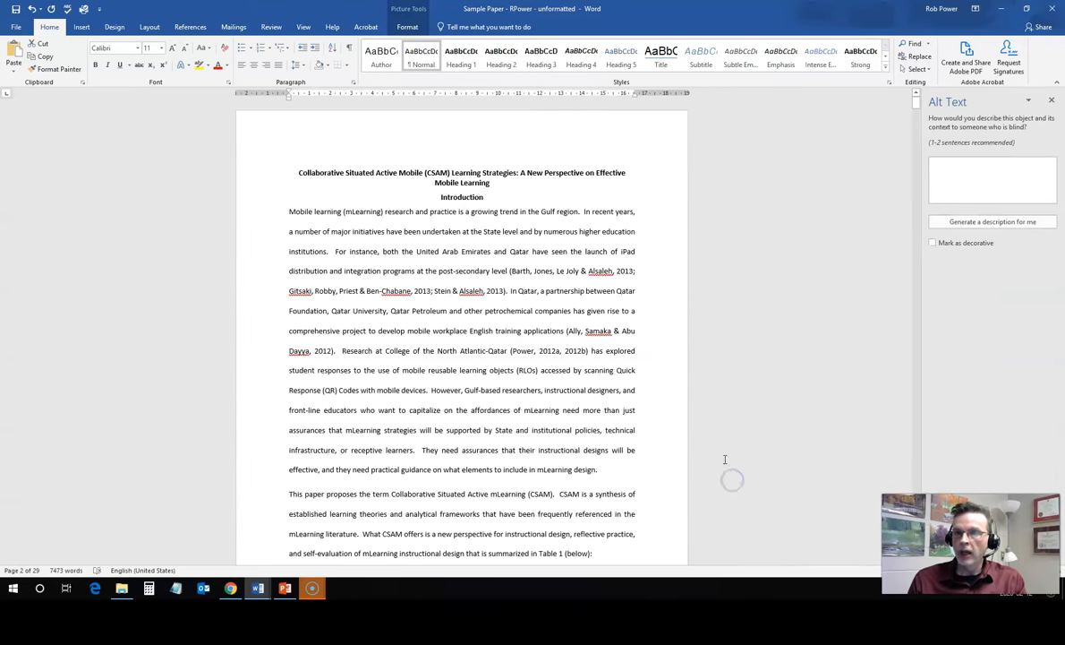
left_click(992, 179)
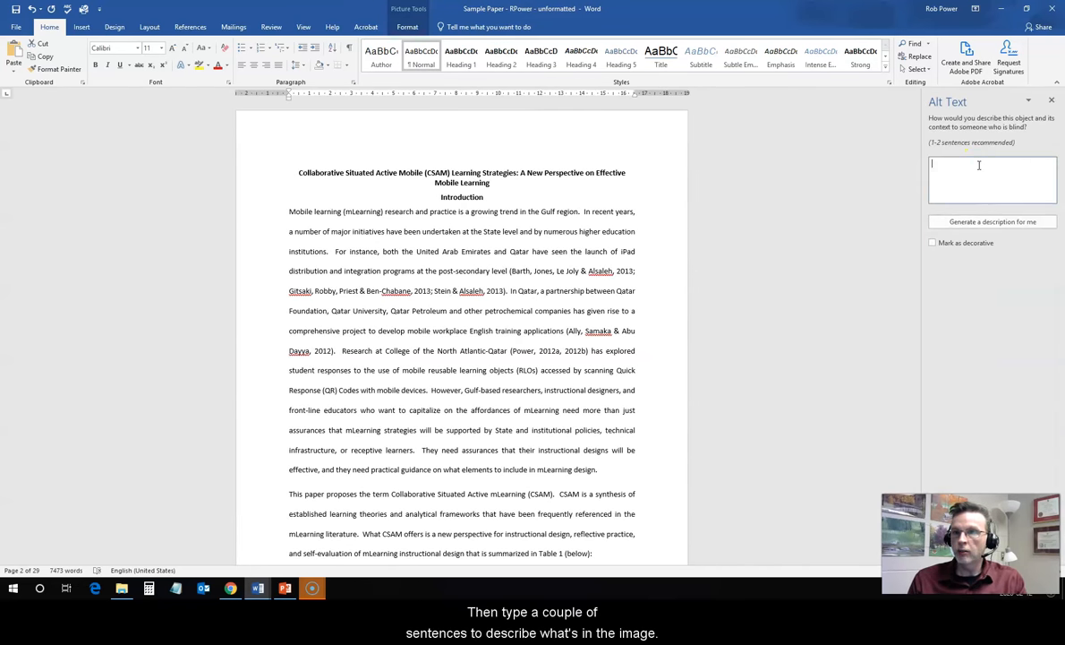
type("This i")
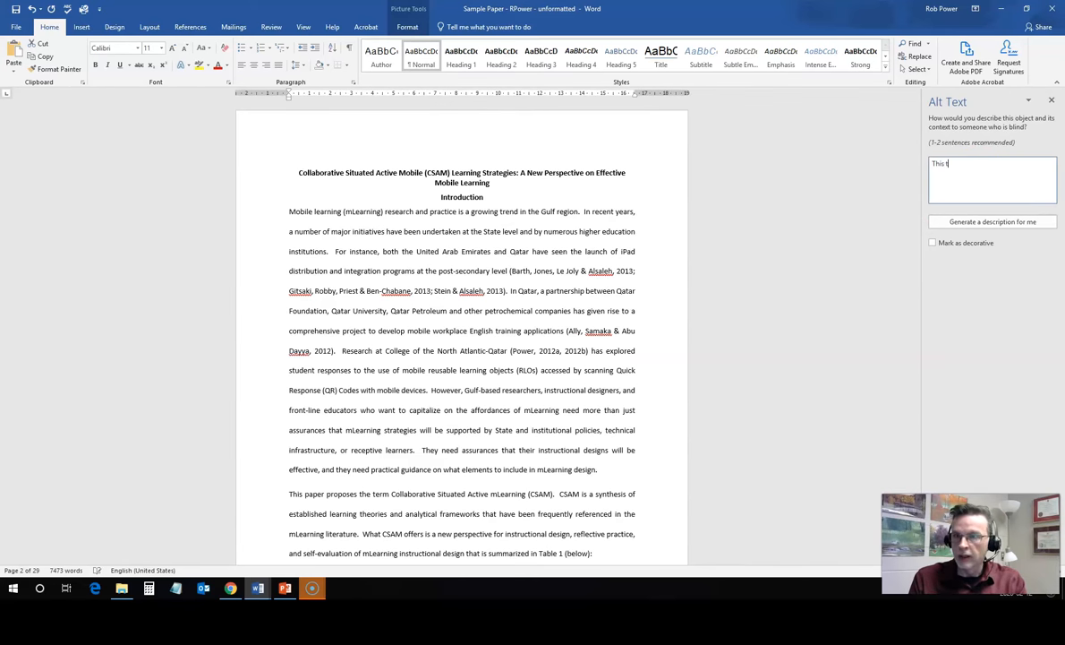
type("table lists")
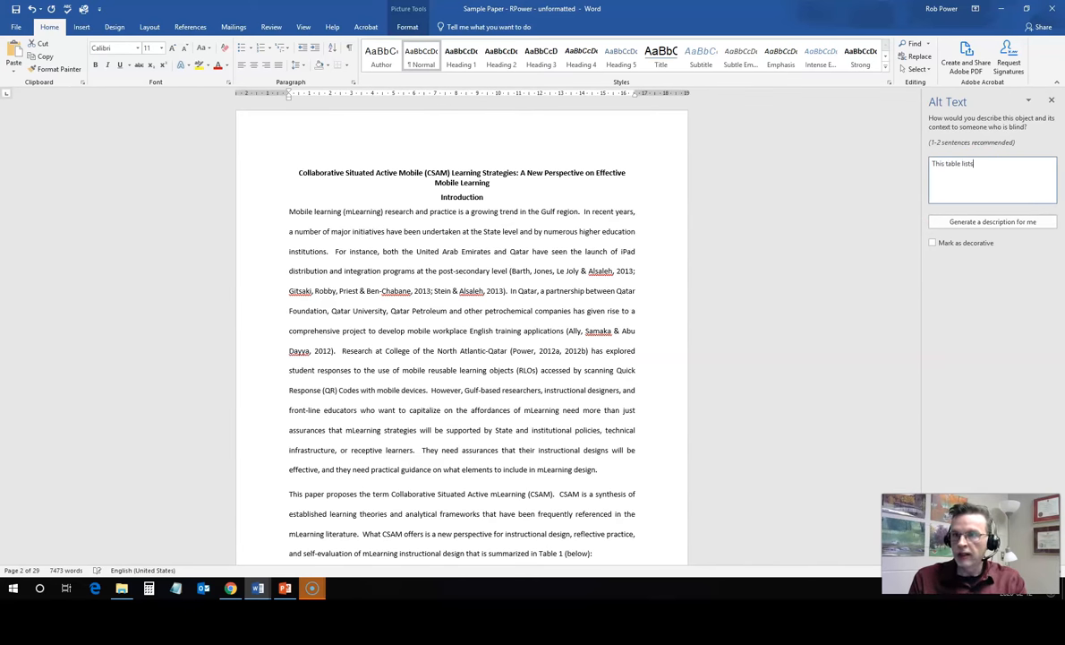
type("questions related to the four categories for the CSAM frame")
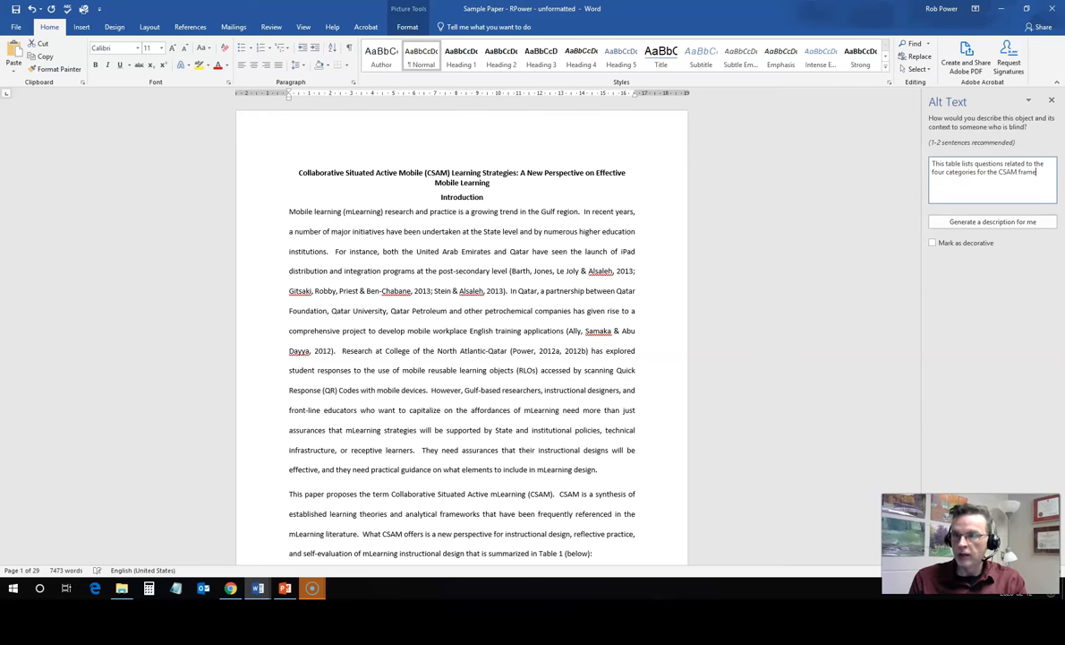
type("work.")
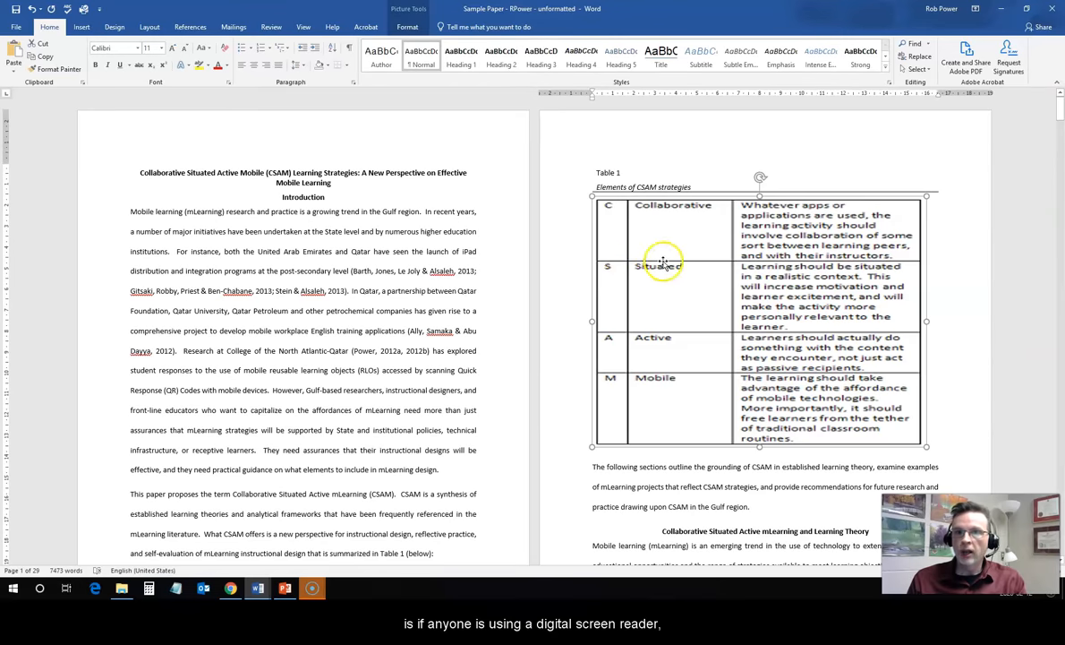
mouse_move(541, 258)
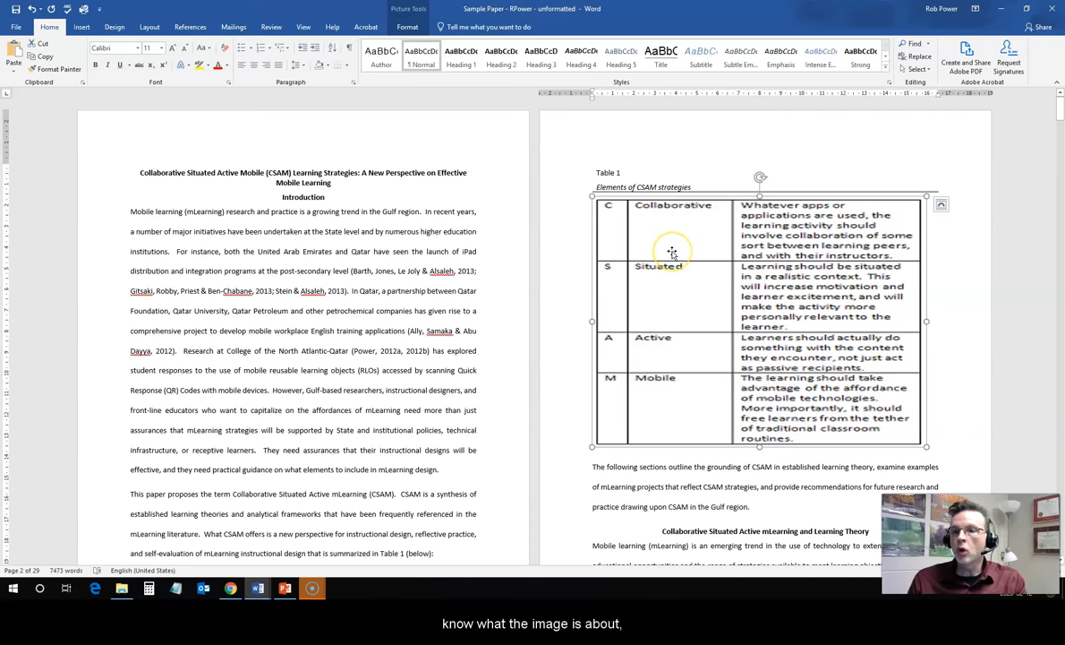
mouse_move(655, 265)
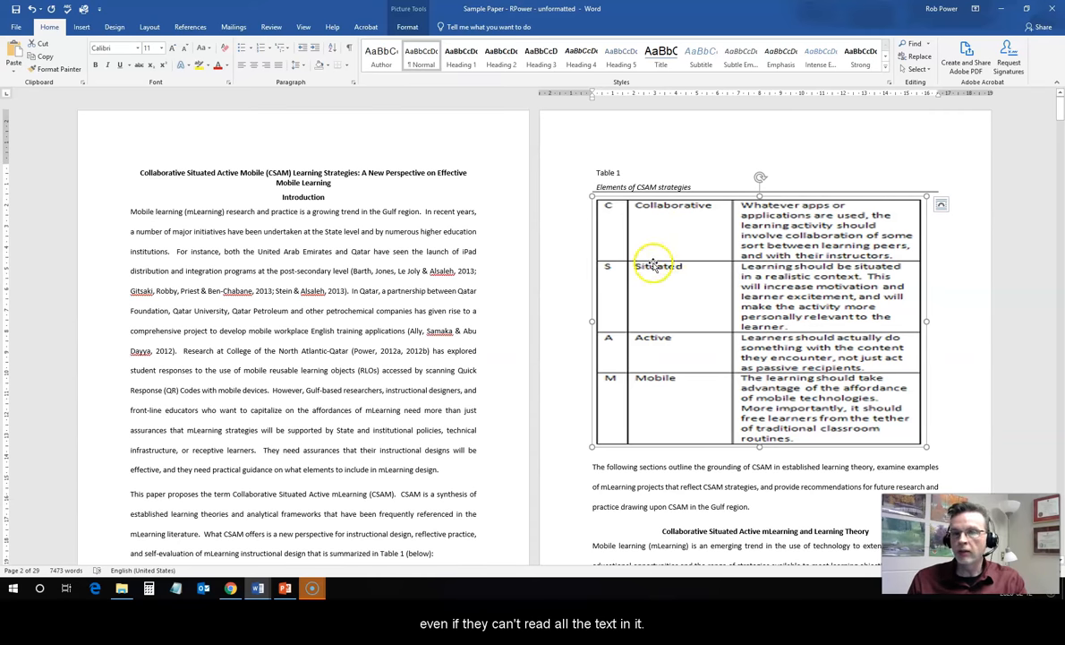
- Give the Figure 1 Venn diagram the alt text 'Koole's FRAME model'
scroll("down", 3)
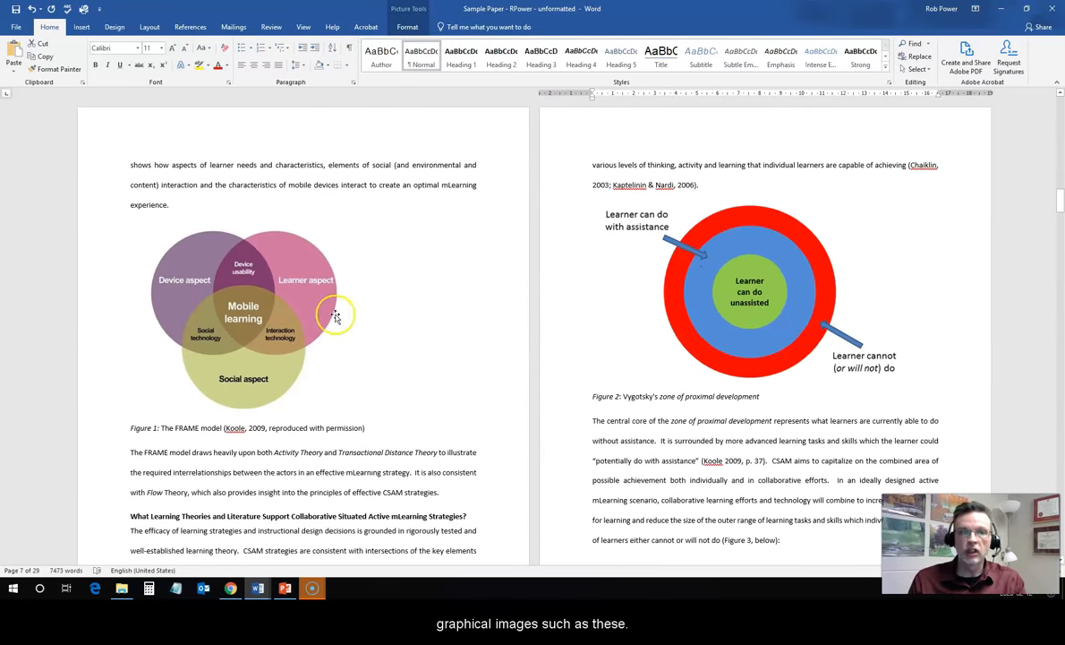
right_click(337, 315)
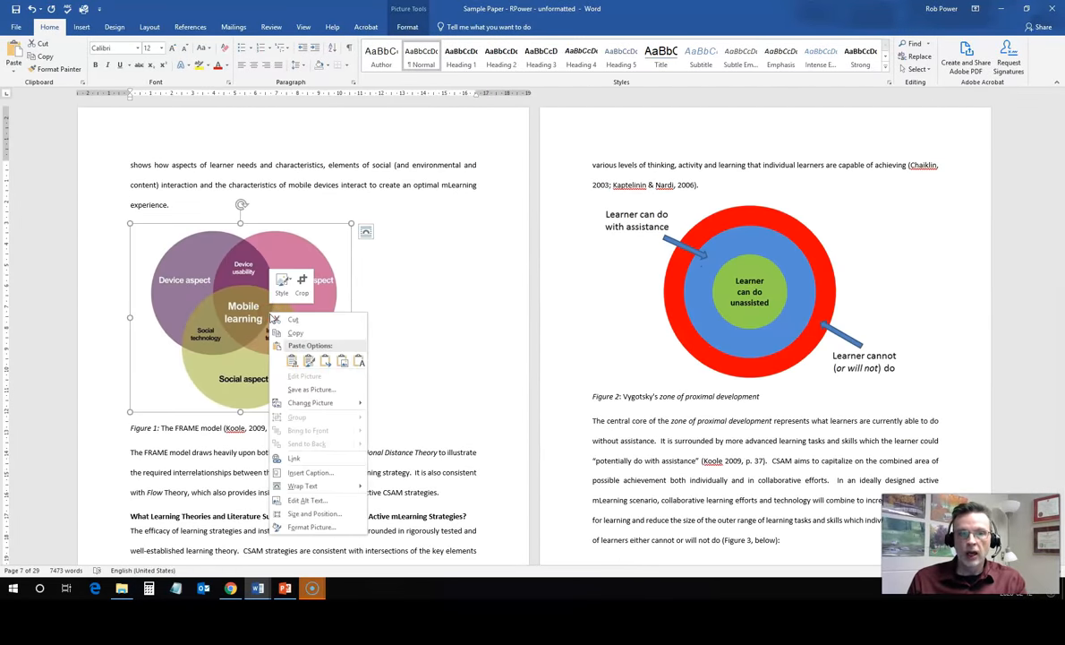
left_click(308, 499)
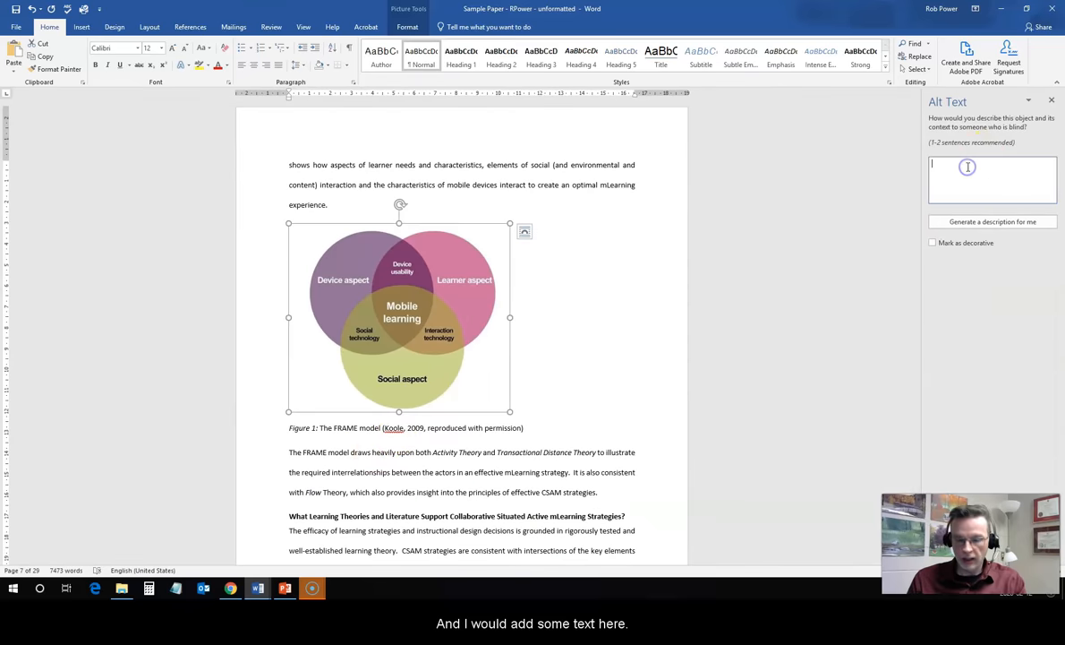
type("Koole's")
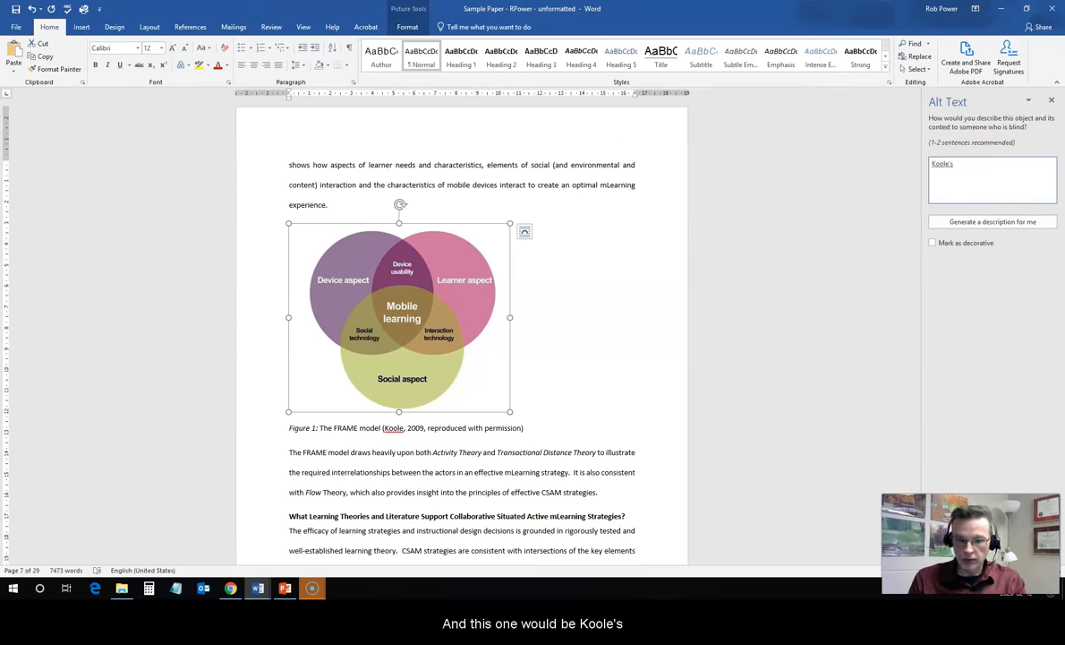
type("FRAME model")
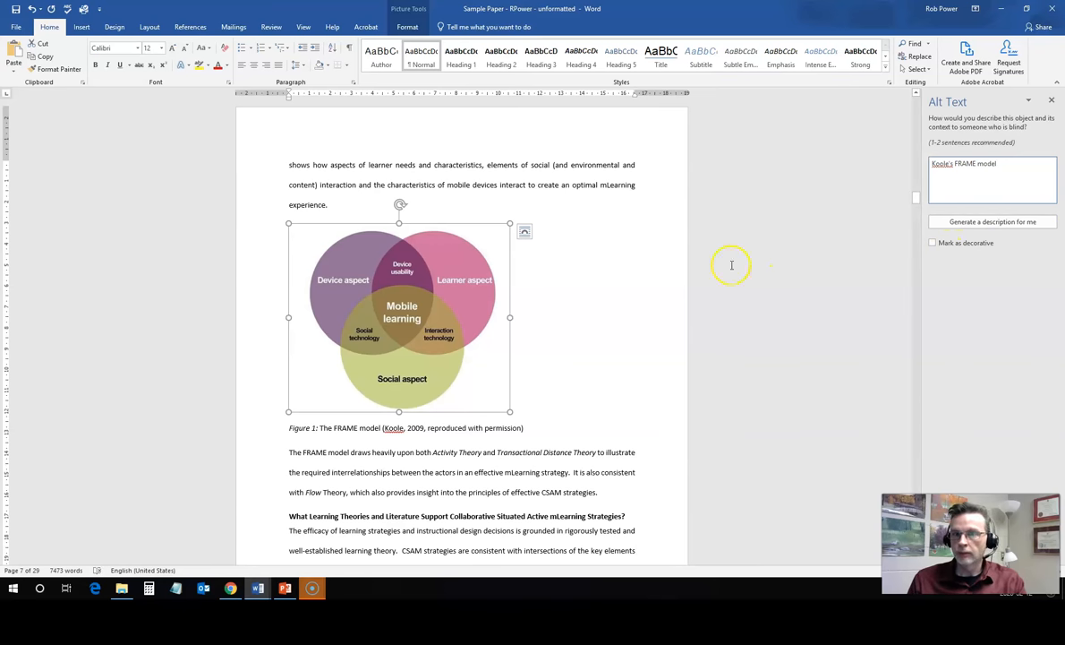
scroll("down", 3)
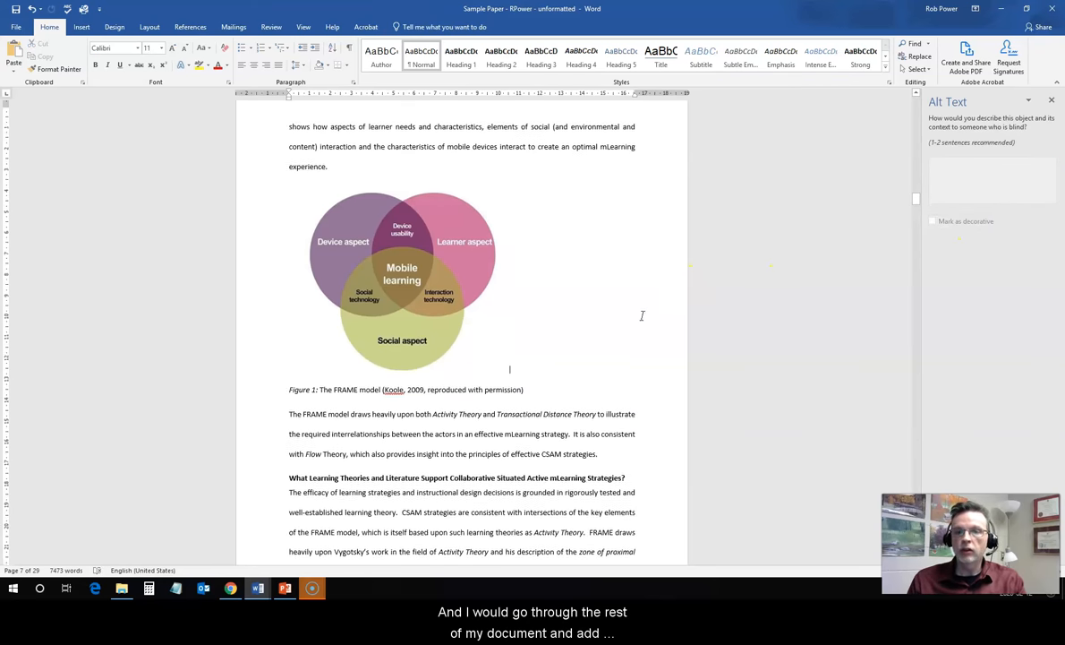
- Insert an Automatic Table 1 contents list of headings and page numbers from References
scroll("down", 3)
type("Table of Contents")
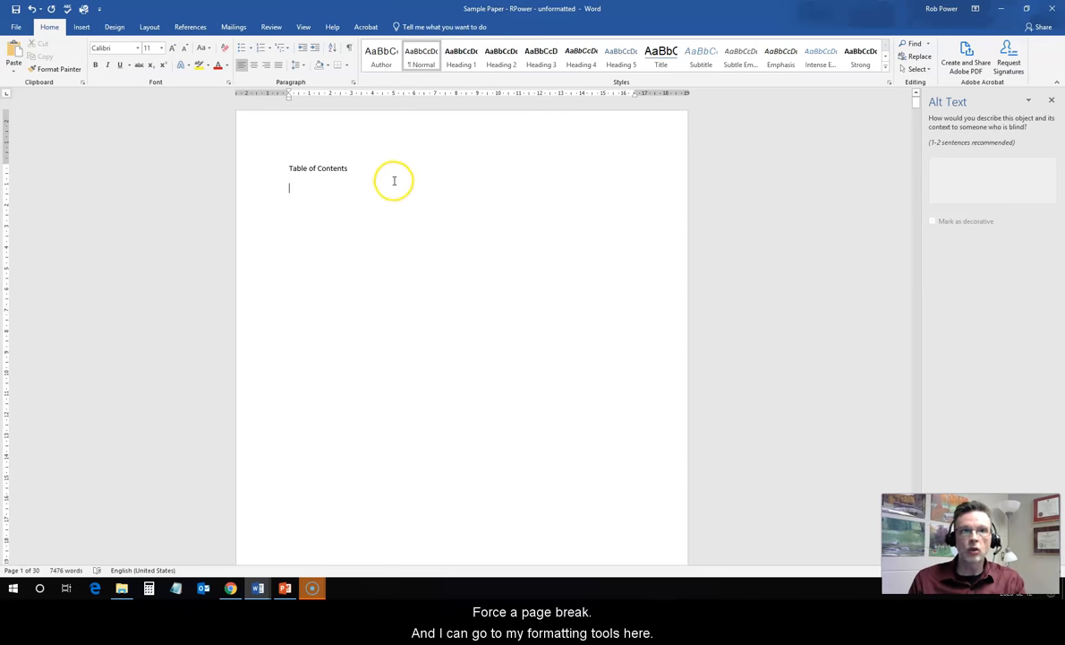
mouse_move(214, 90)
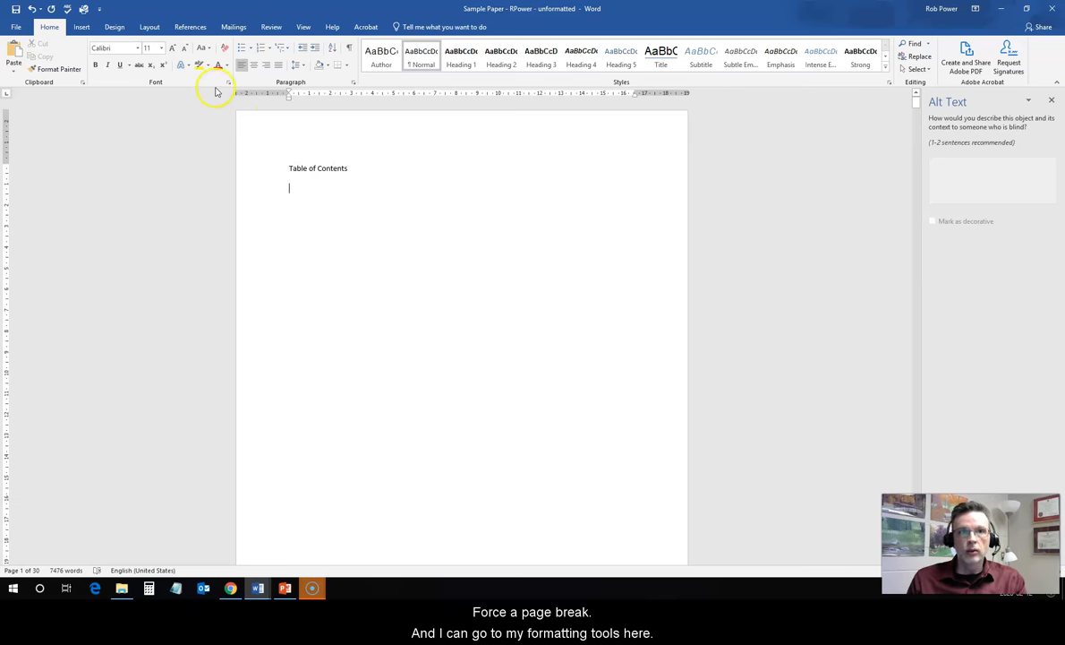
left_click(190, 27)
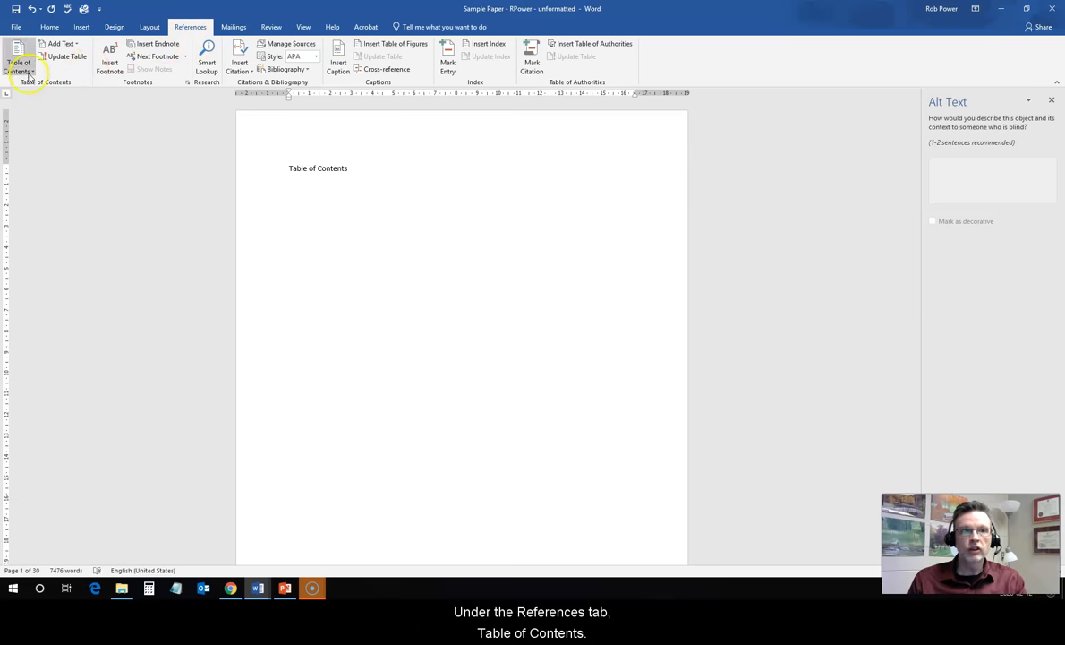
left_click(19, 61)
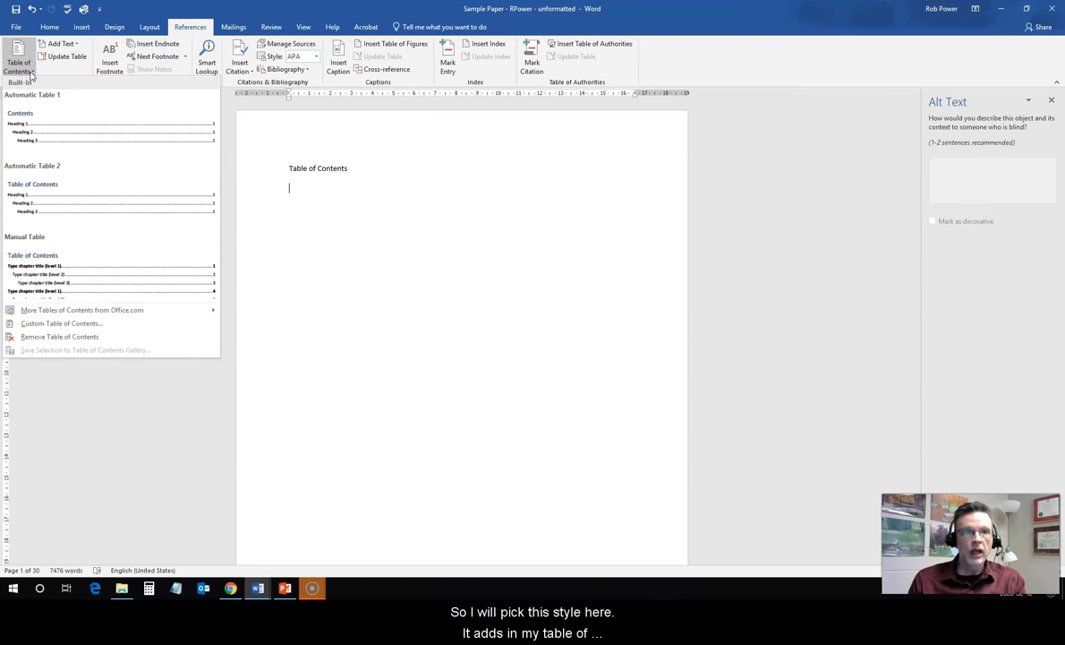
left_click(32, 93)
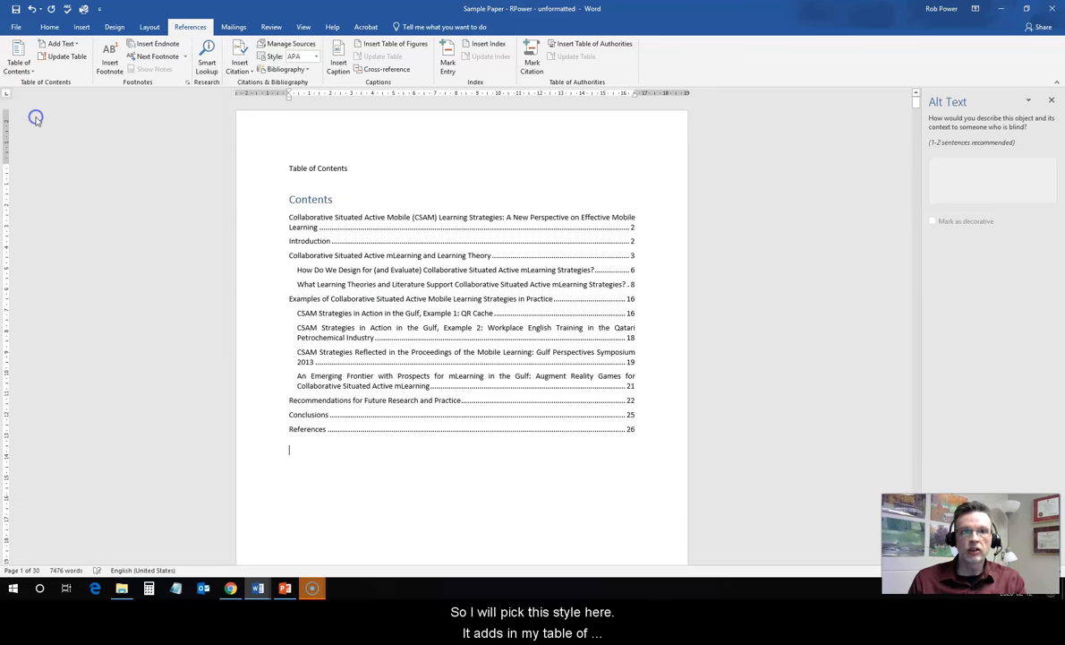